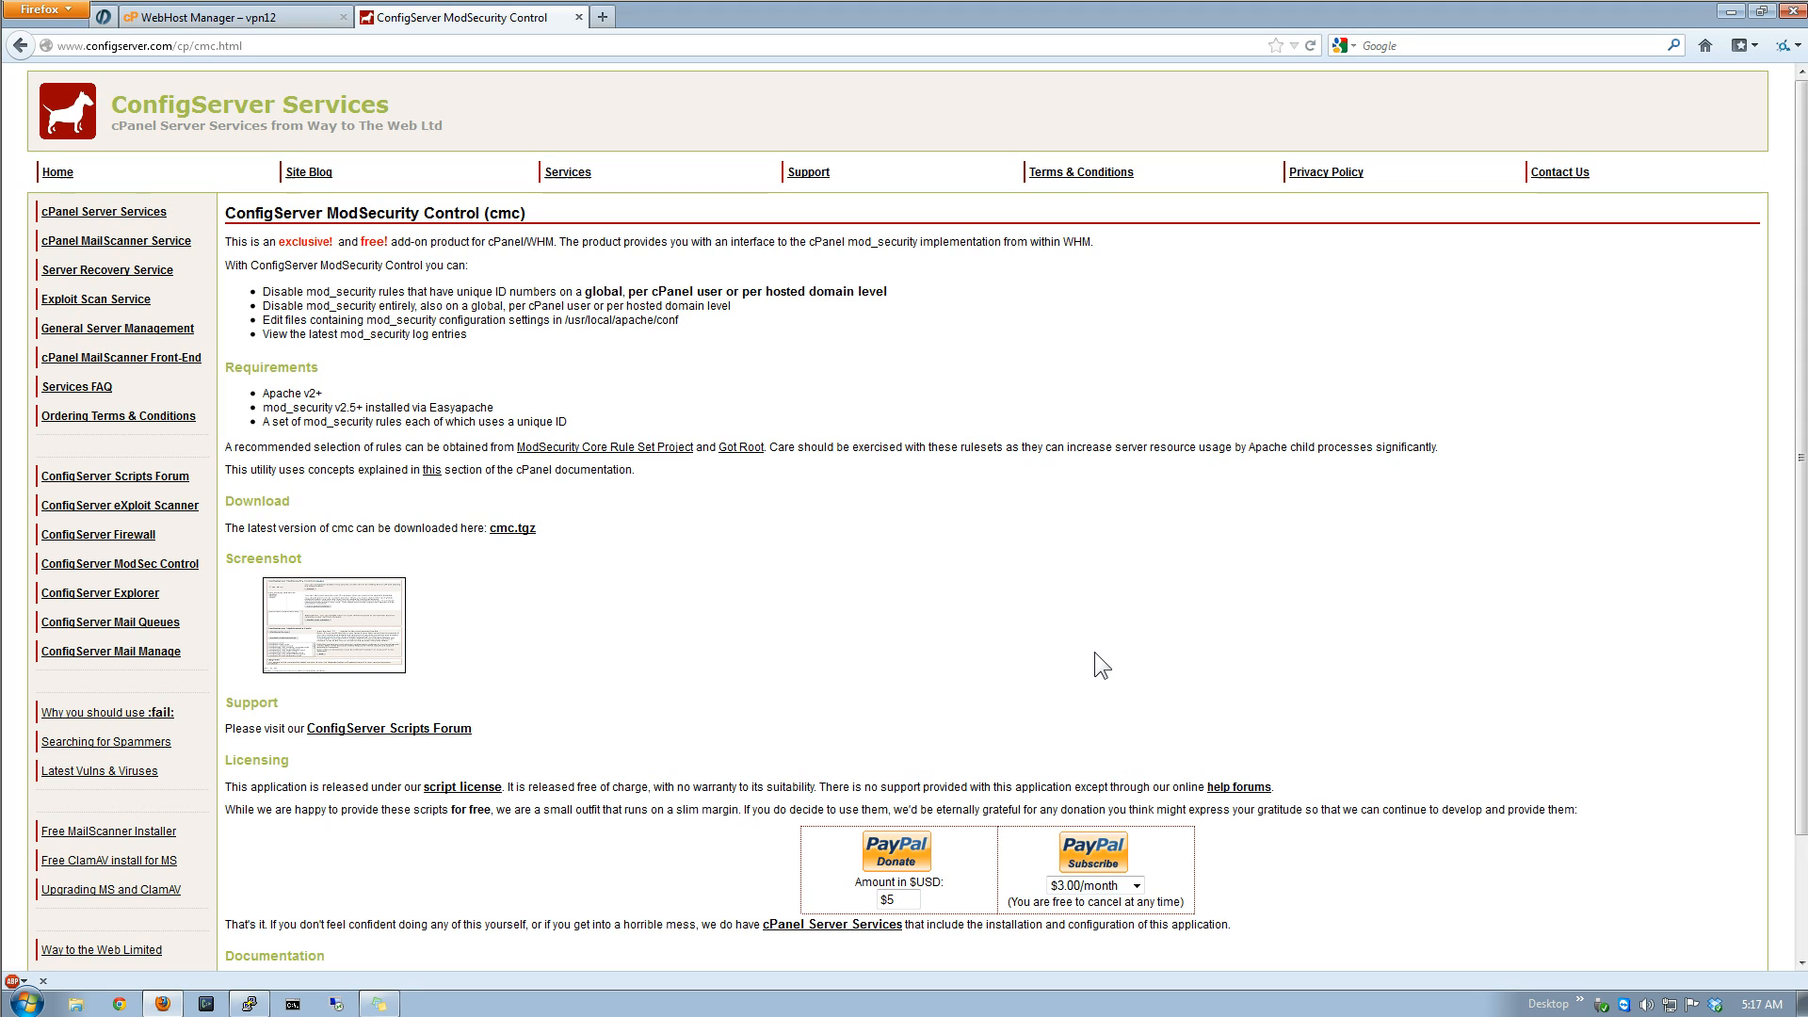
{"action": "mouse_move", "coordinate": [703, 575]}
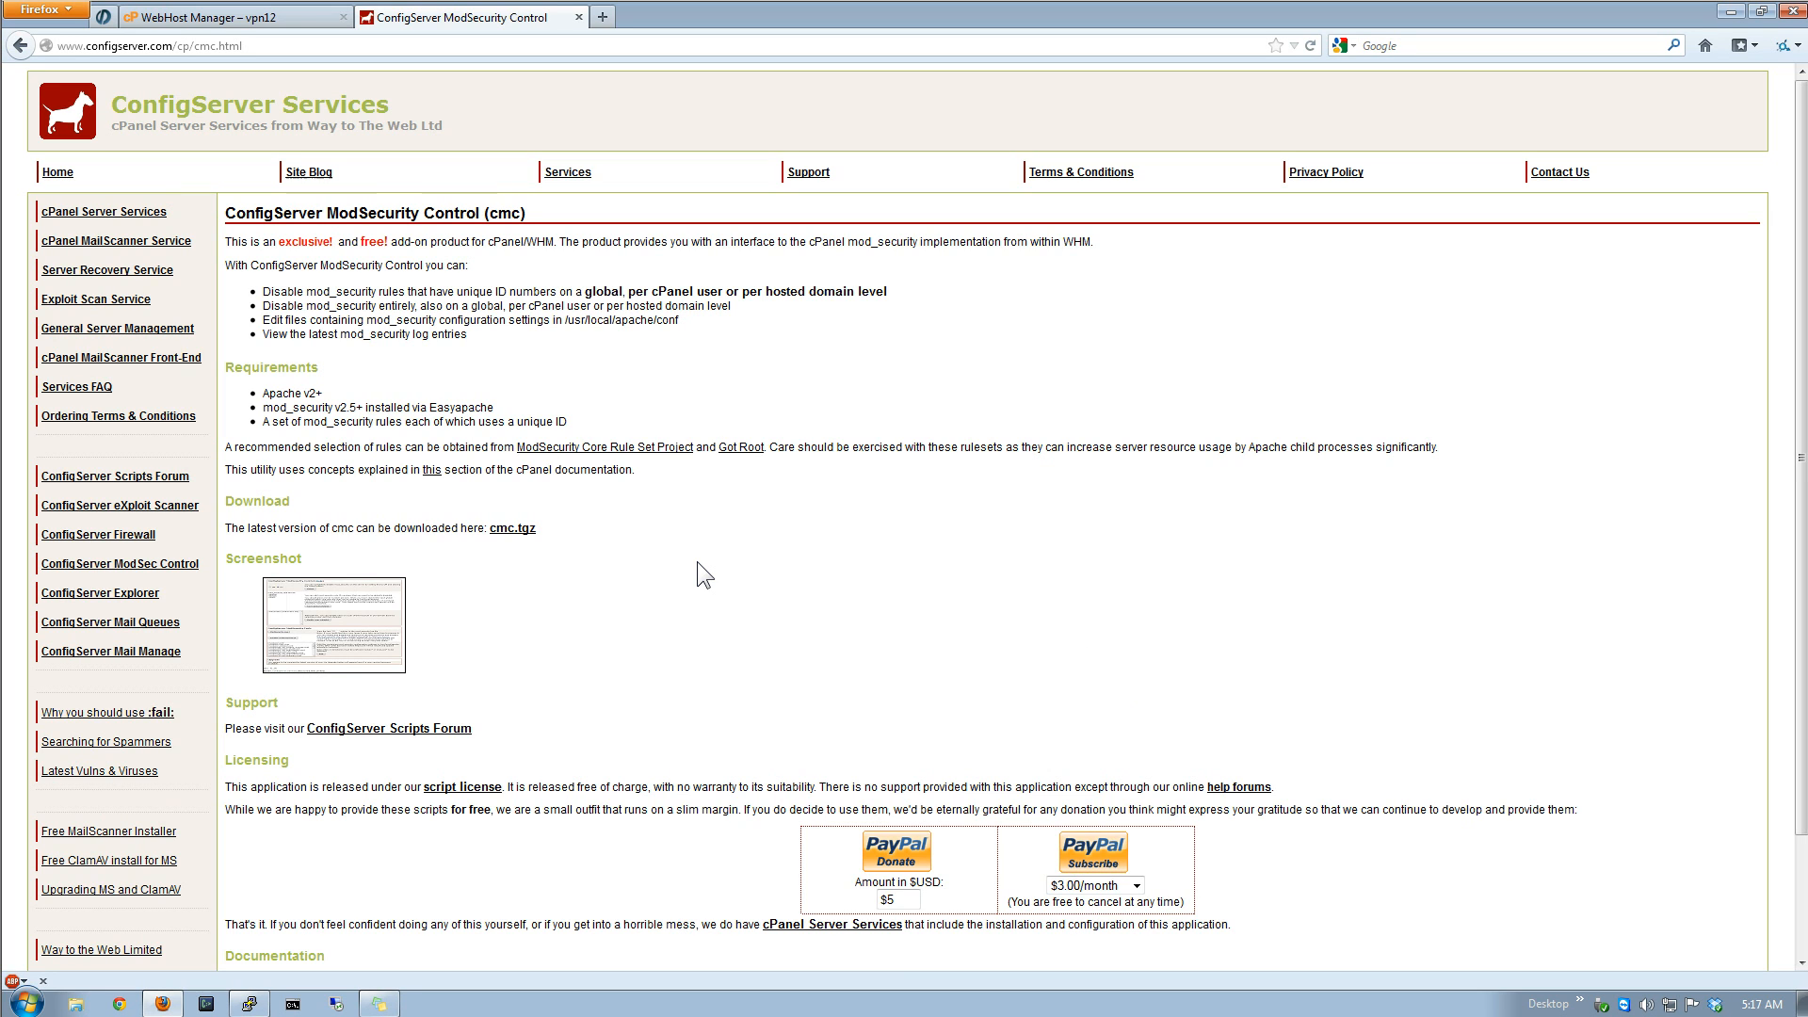
- Open modsec2.whitelist.conf to view its LocationMatch block, then return to ModSecurity Control
{"action": "left_click", "coordinate": [207, 16]}
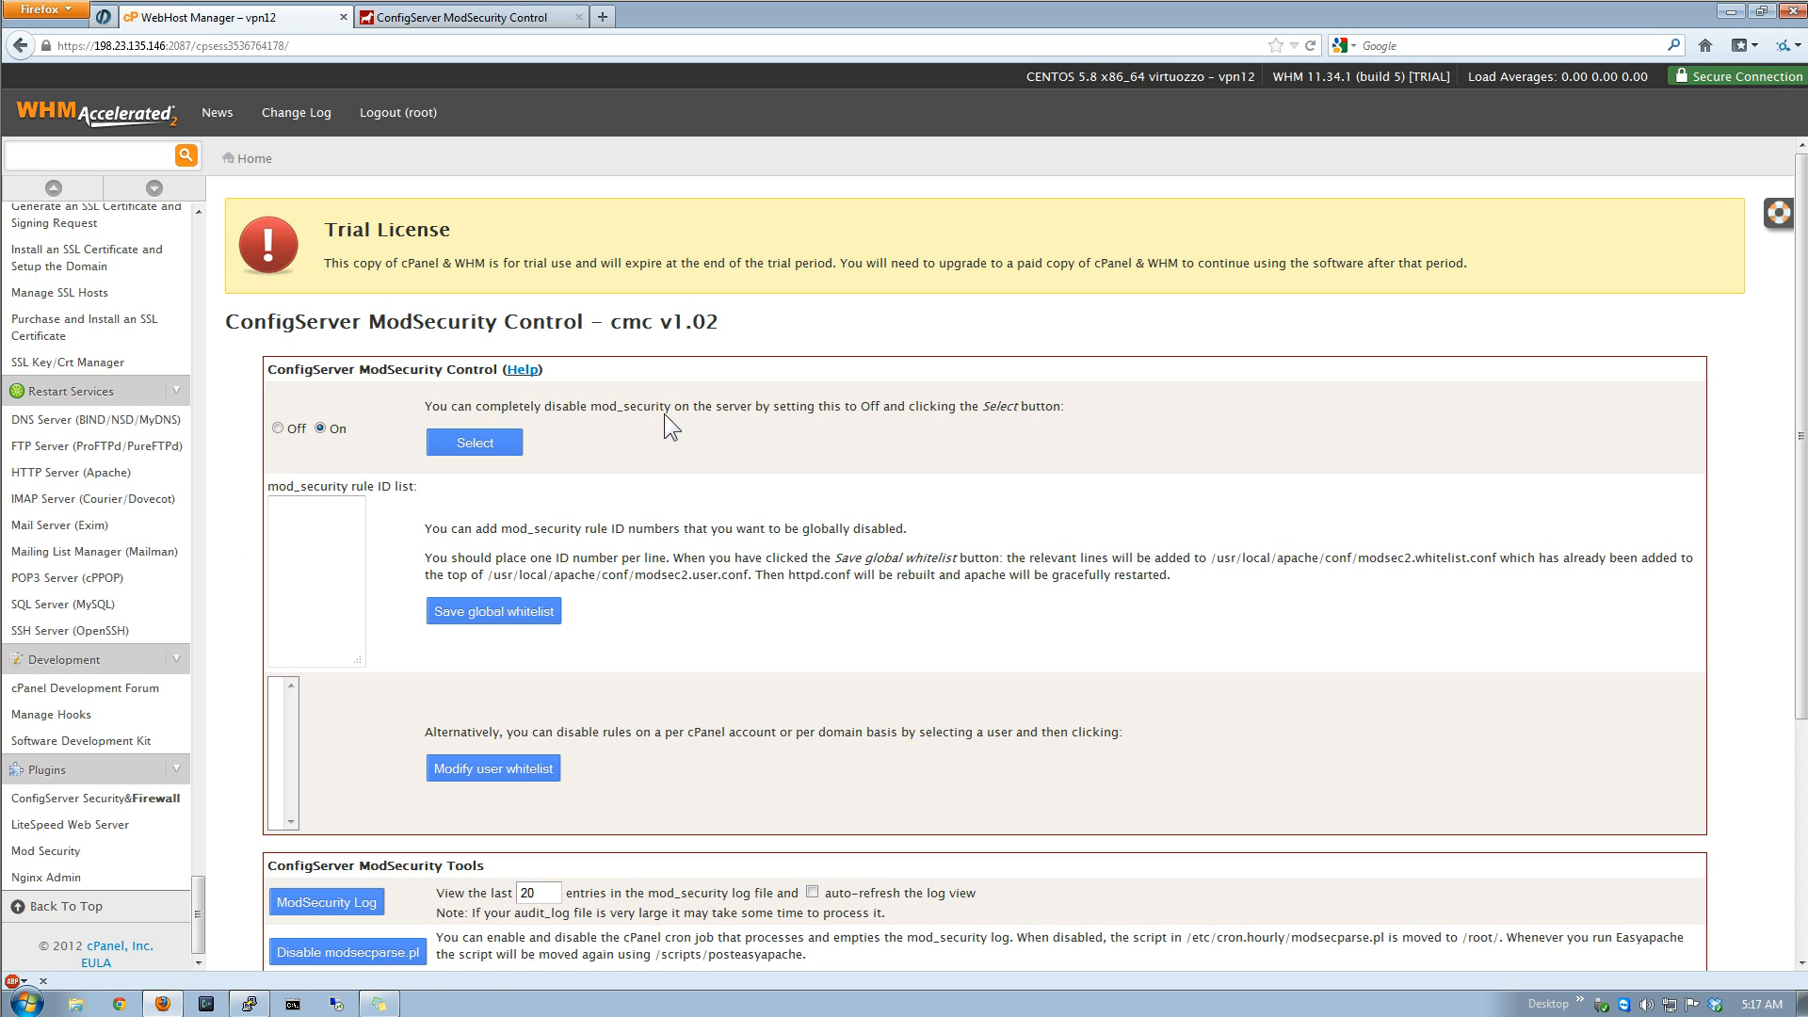
{"action": "scroll", "scroll_direction": "down", "scroll_amount": 3}
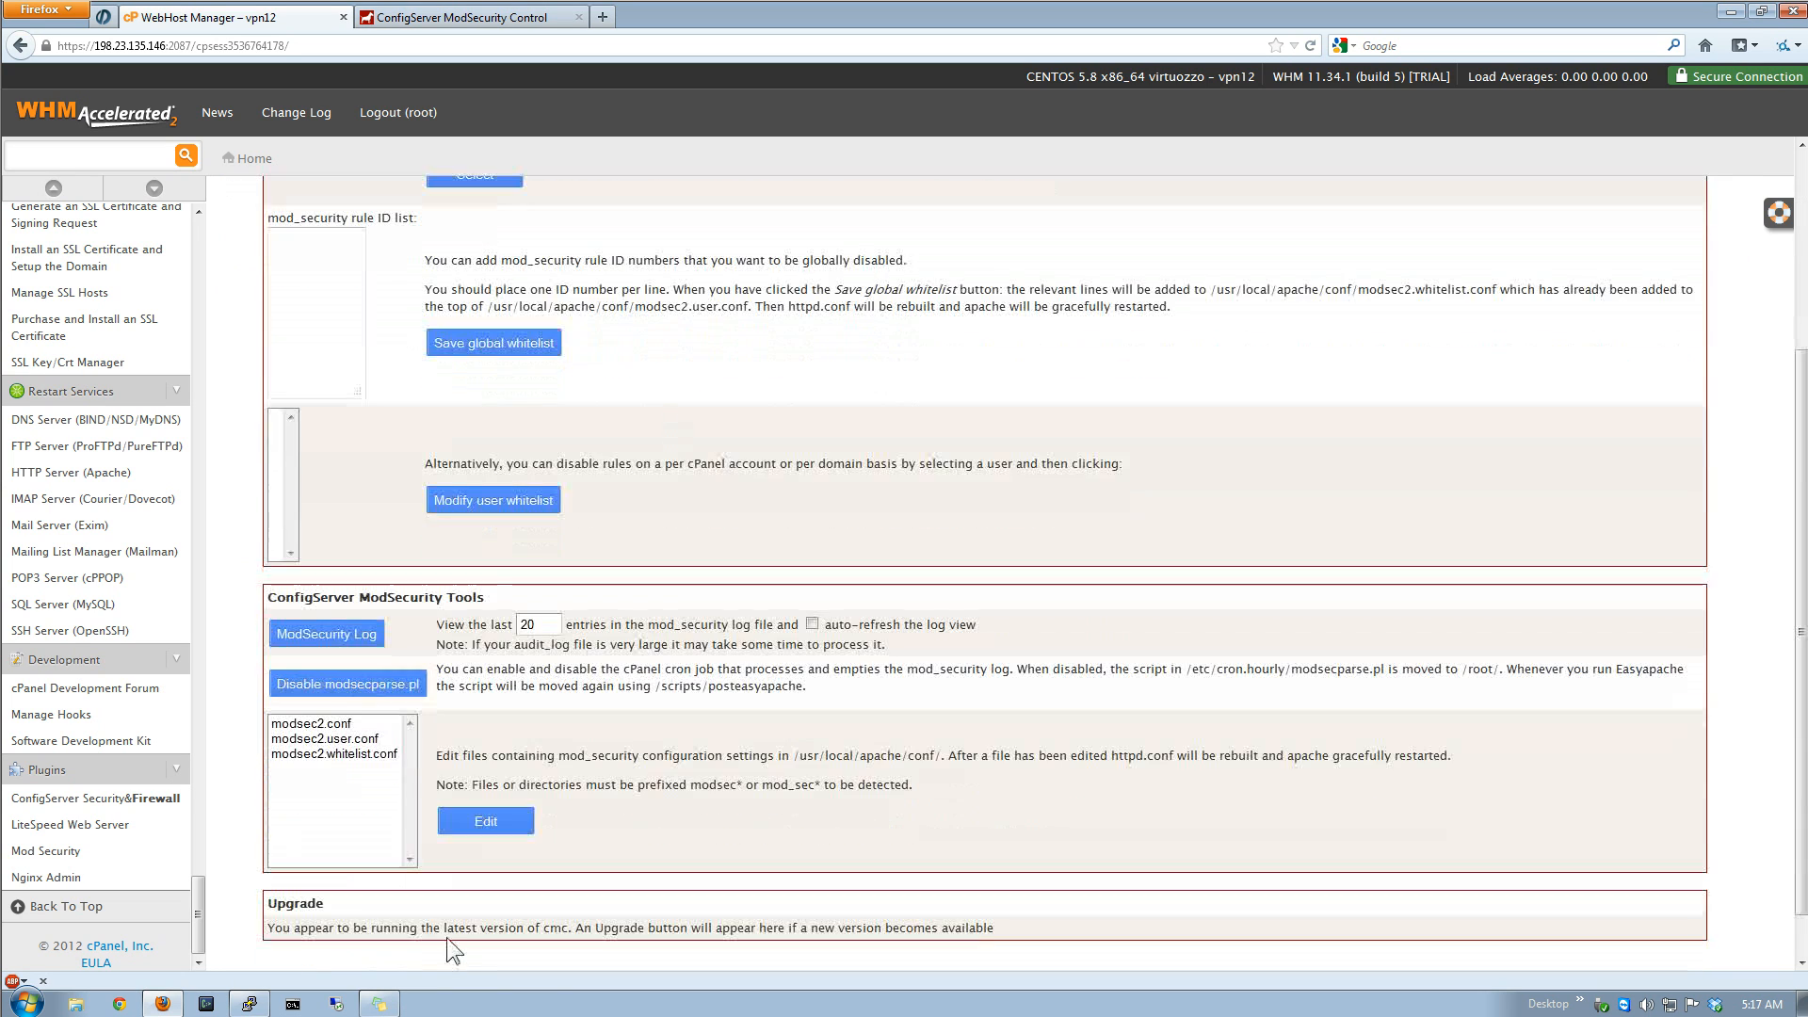
{"action": "left_click", "coordinate": [309, 724]}
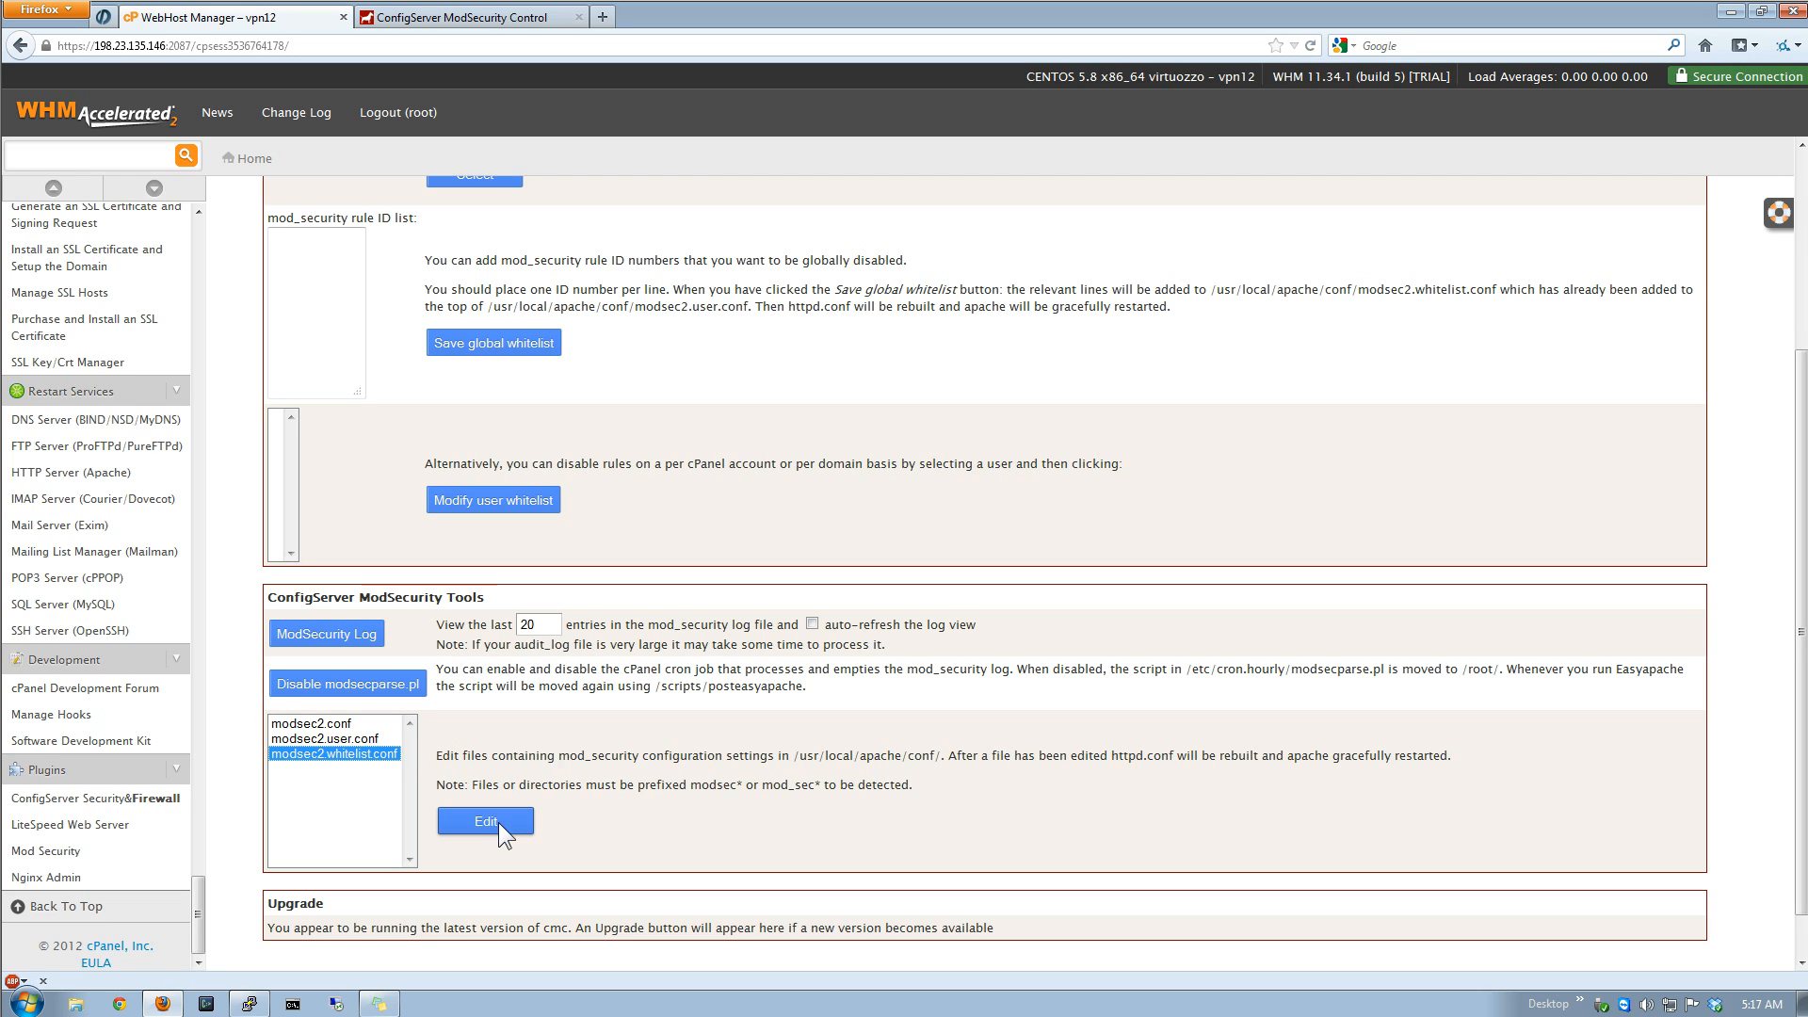
{"action": "left_click", "coordinate": [484, 821]}
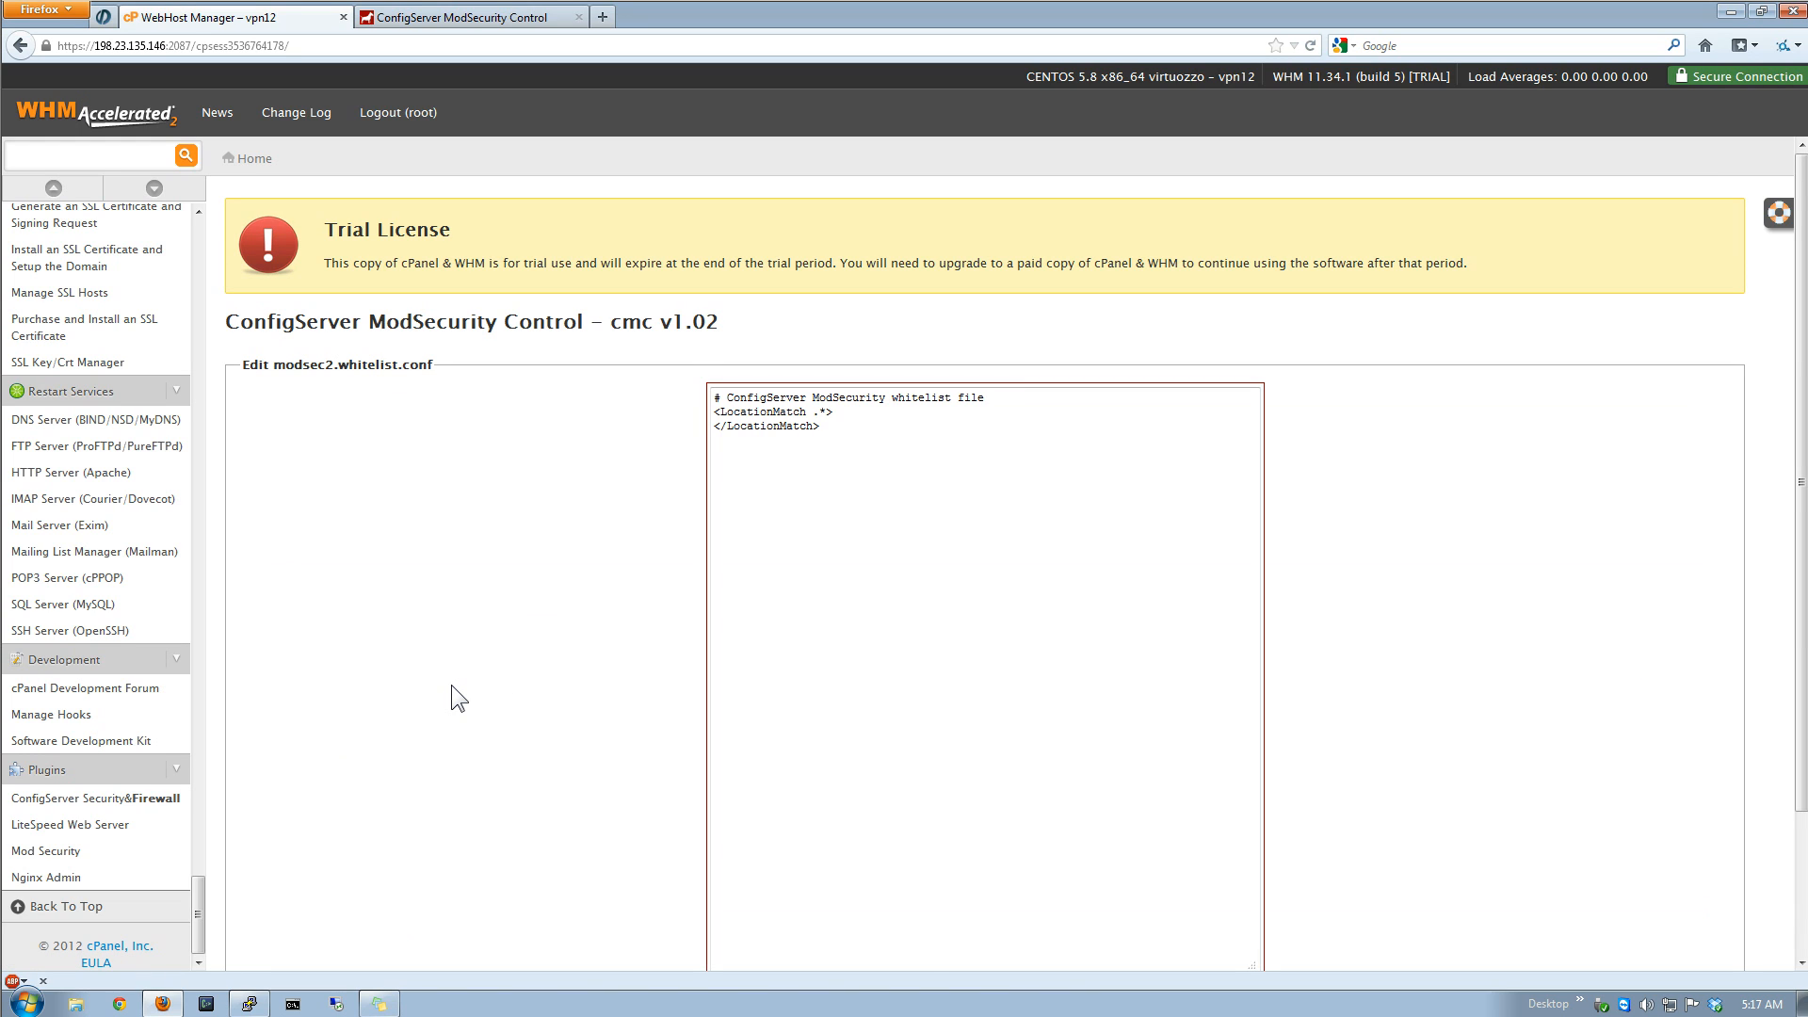
{"action": "scroll", "scroll_direction": "down", "scroll_amount": 3}
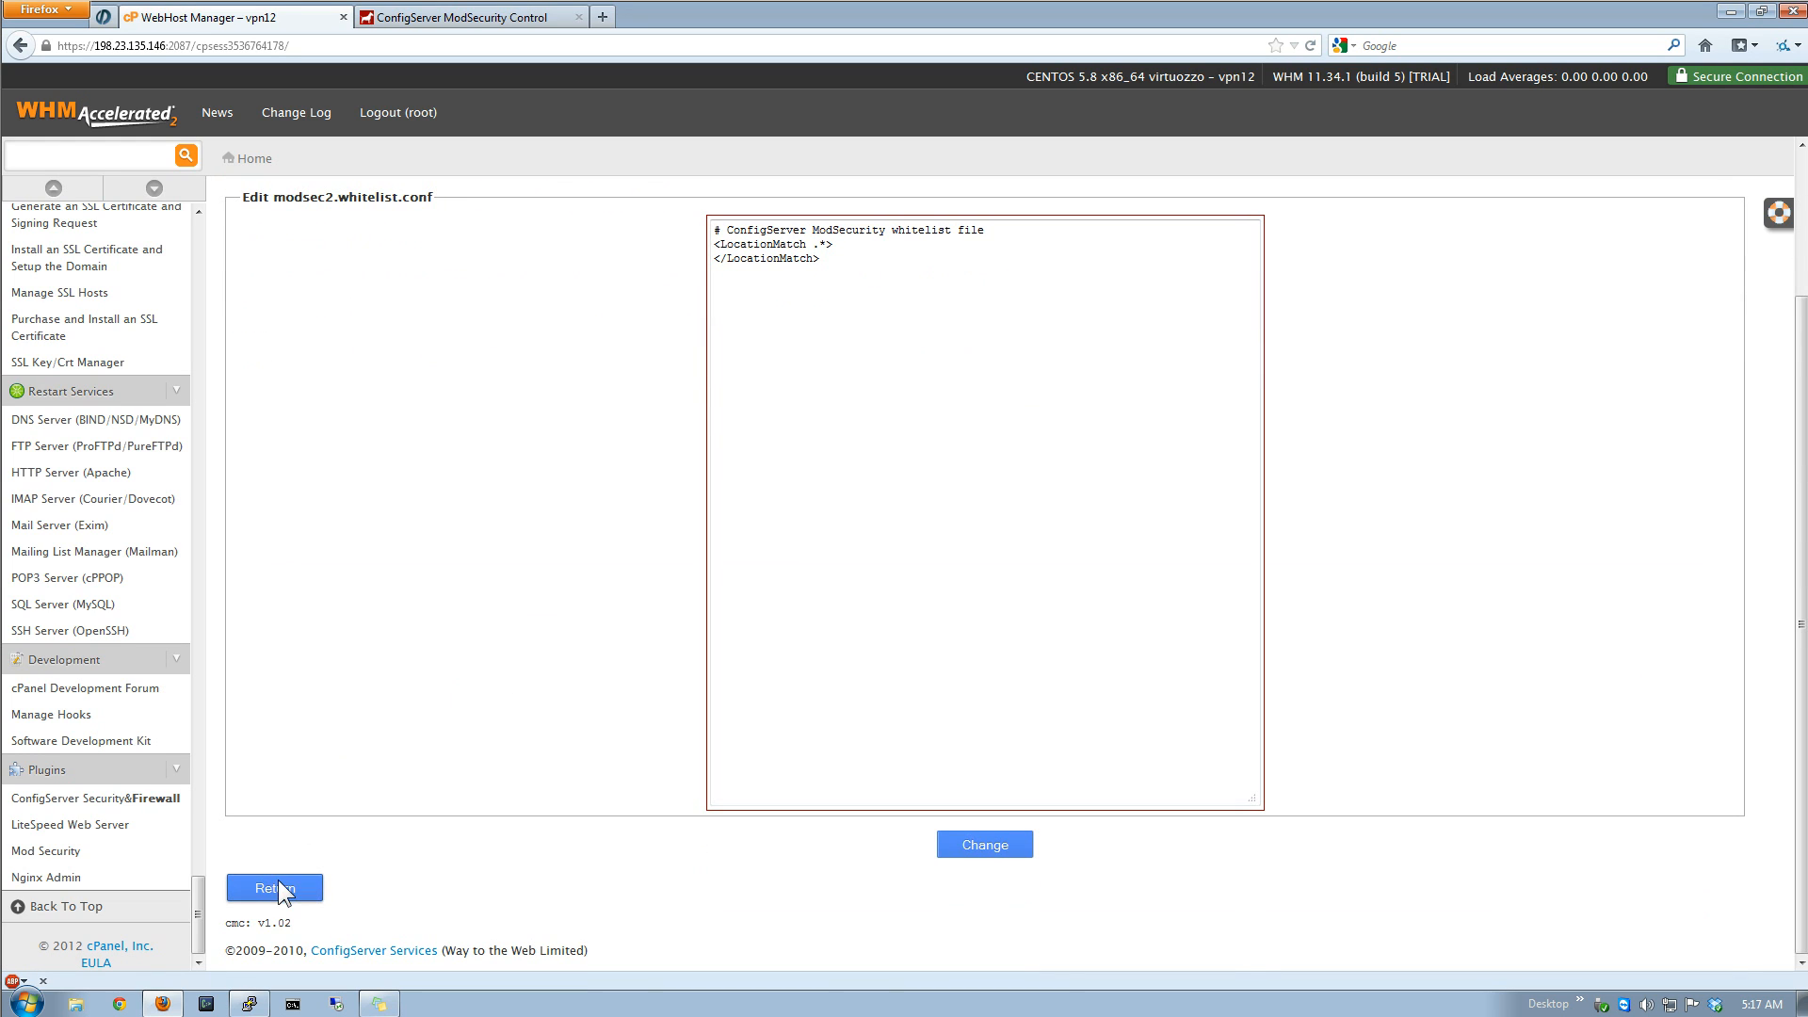
{"action": "left_click", "coordinate": [274, 888]}
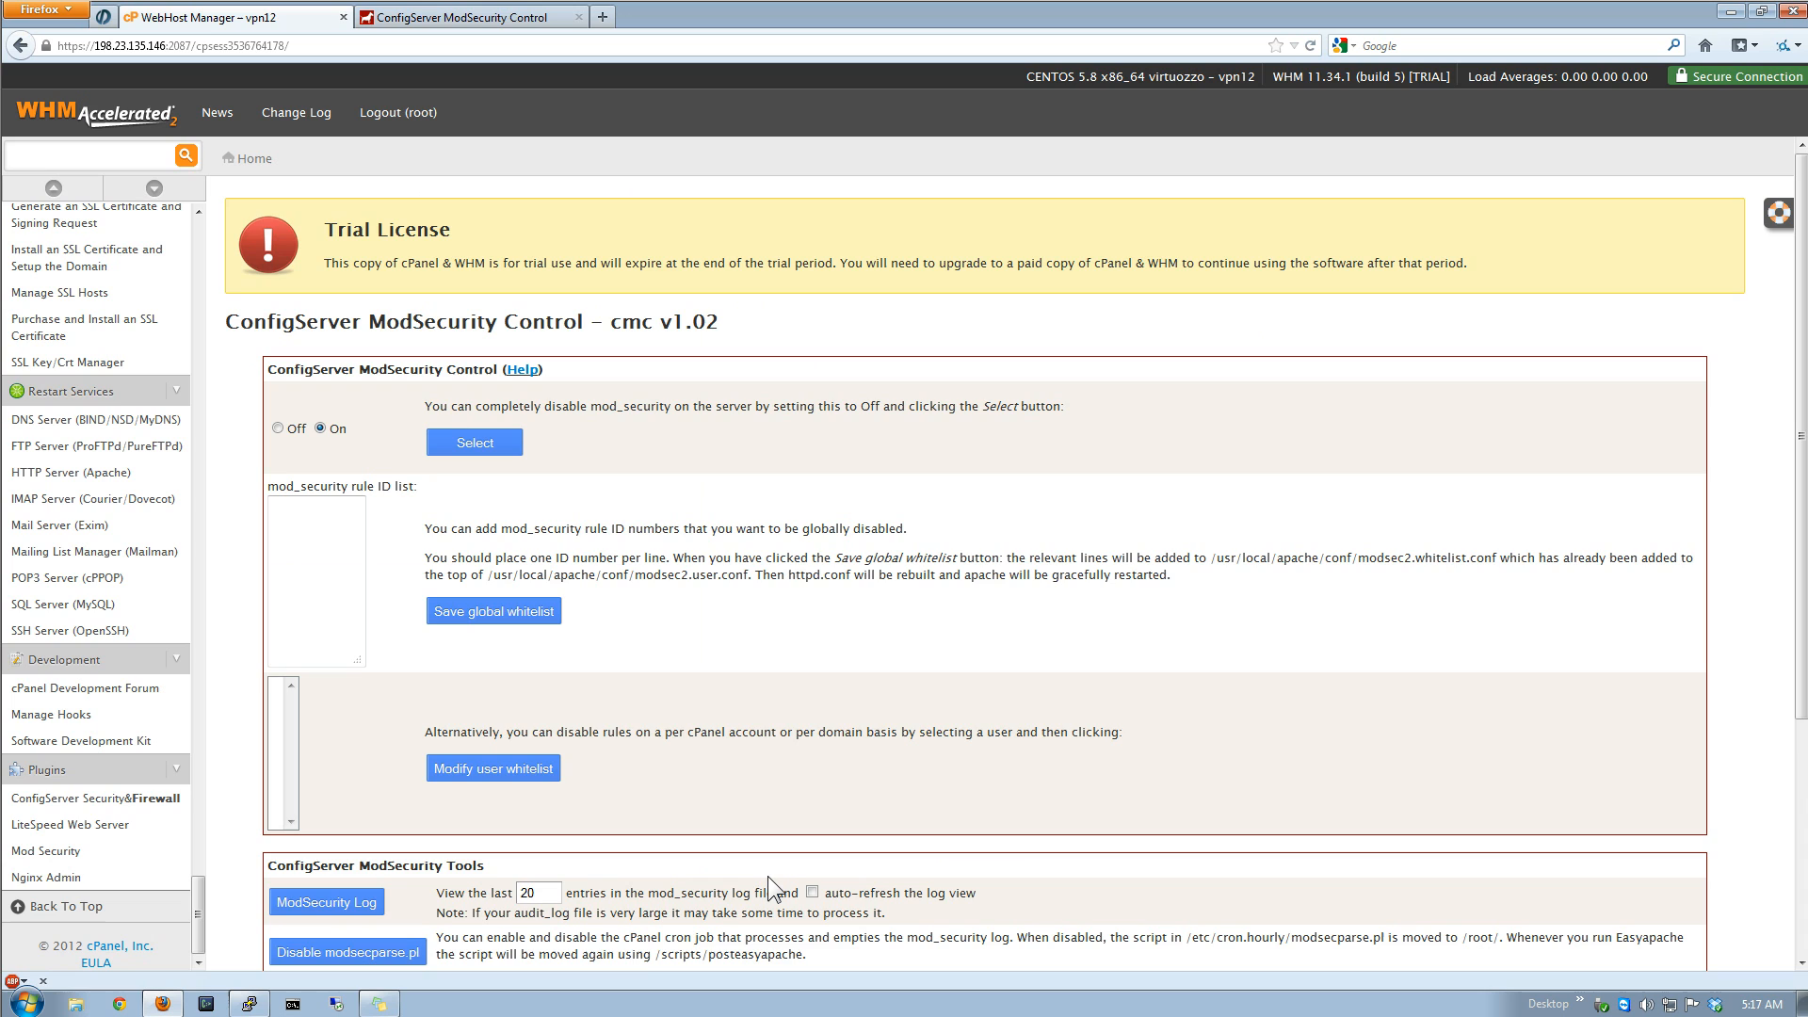
- Tick the auto-refresh log view option under ConfigServer ModSecurity Tools
{"action": "scroll", "scroll_direction": "down", "scroll_amount": 3}
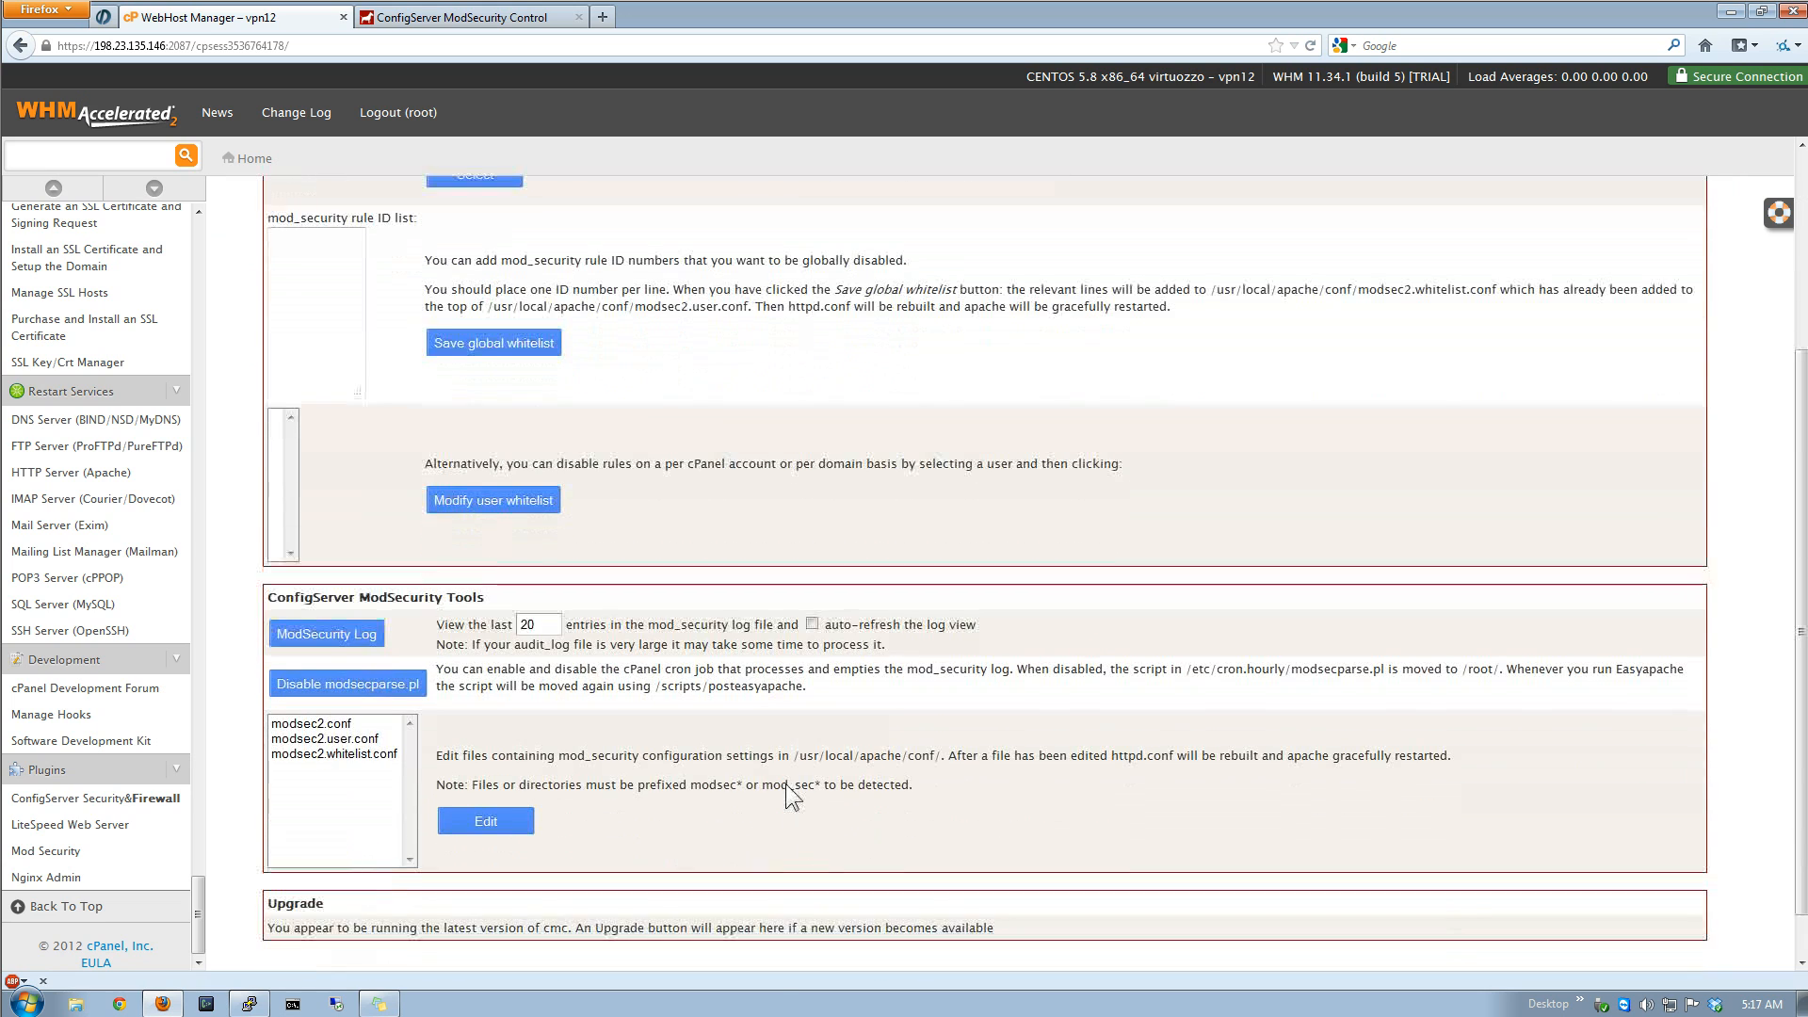
{"action": "mouse_move", "coordinate": [379, 747]}
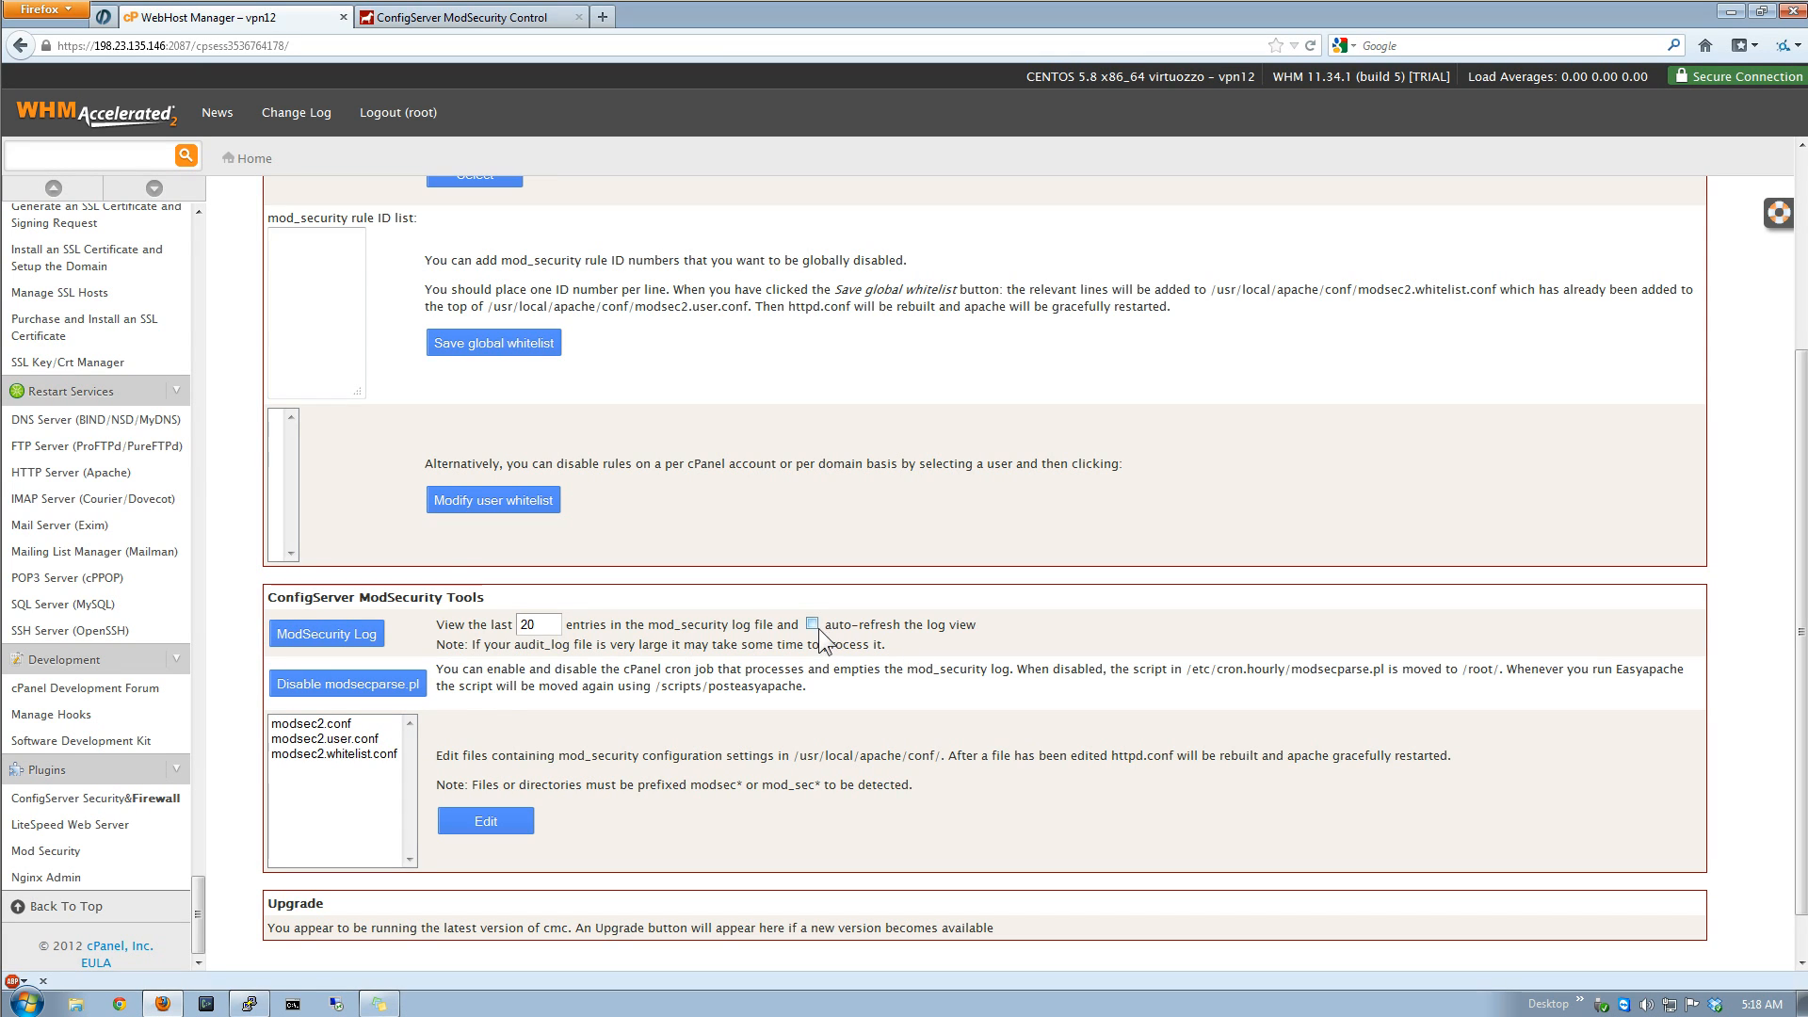
{"action": "left_click", "coordinate": [812, 624]}
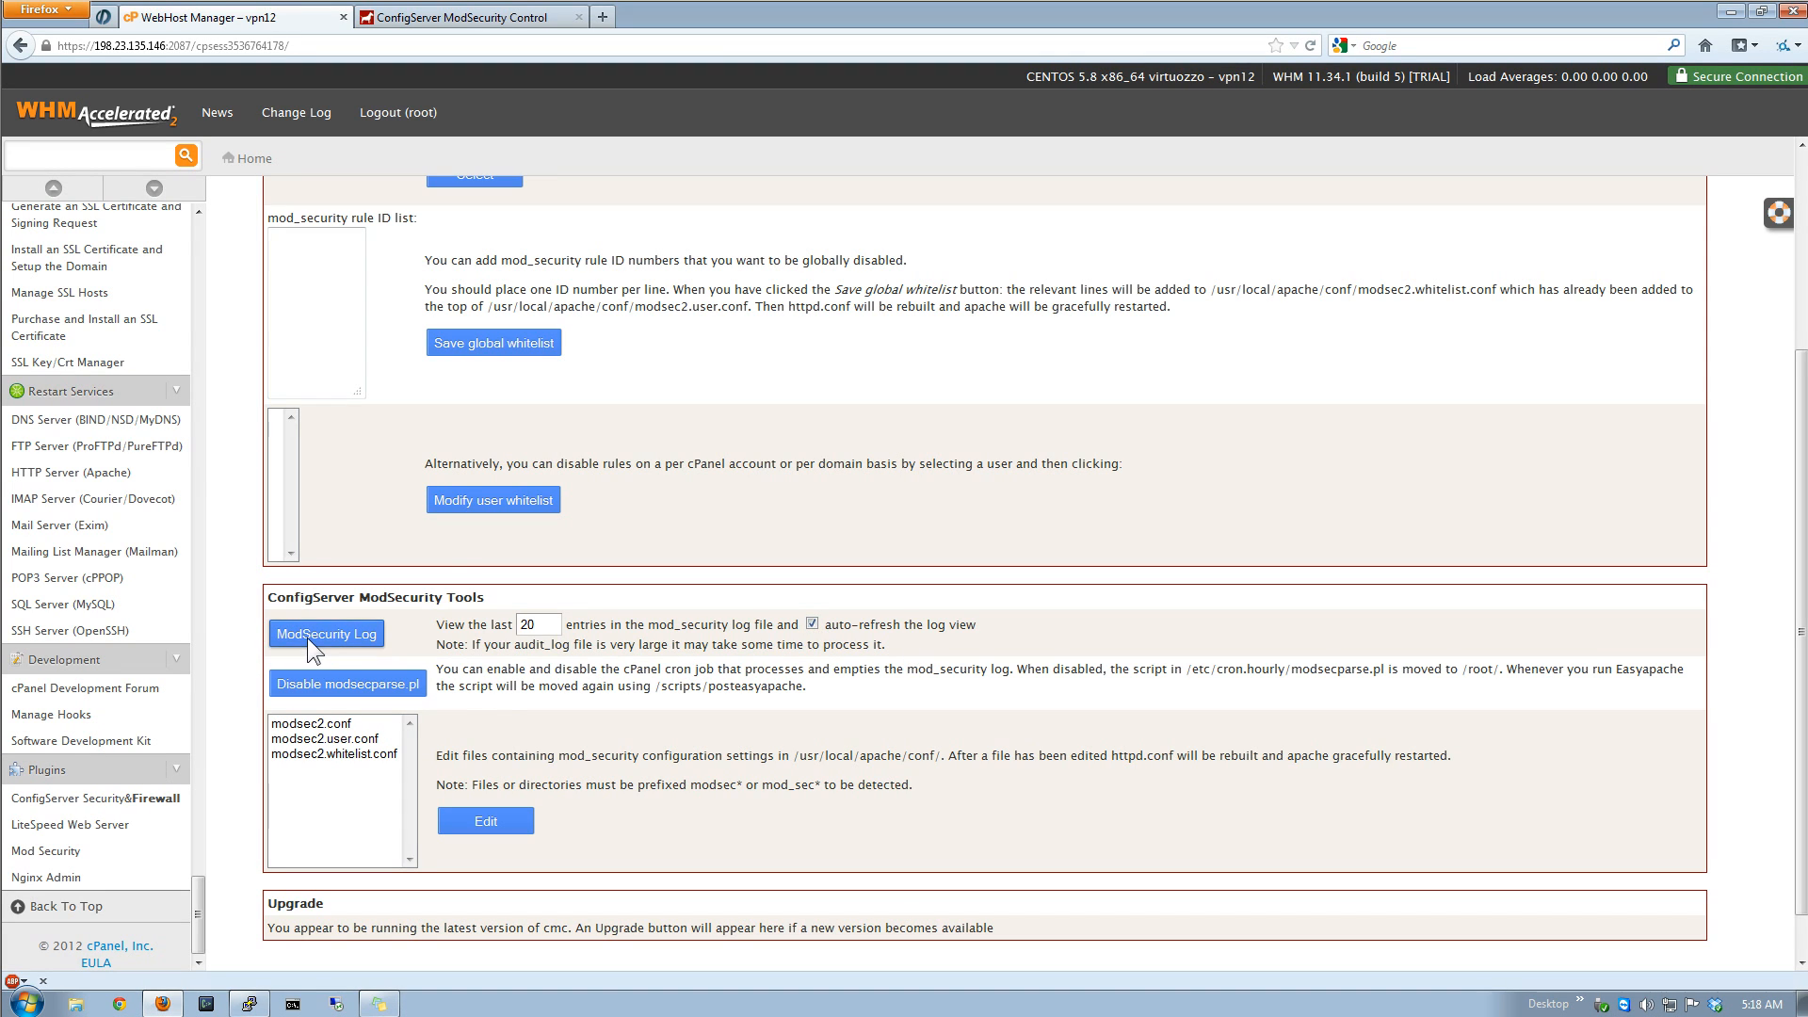
{"action": "left_click", "coordinate": [325, 633]}
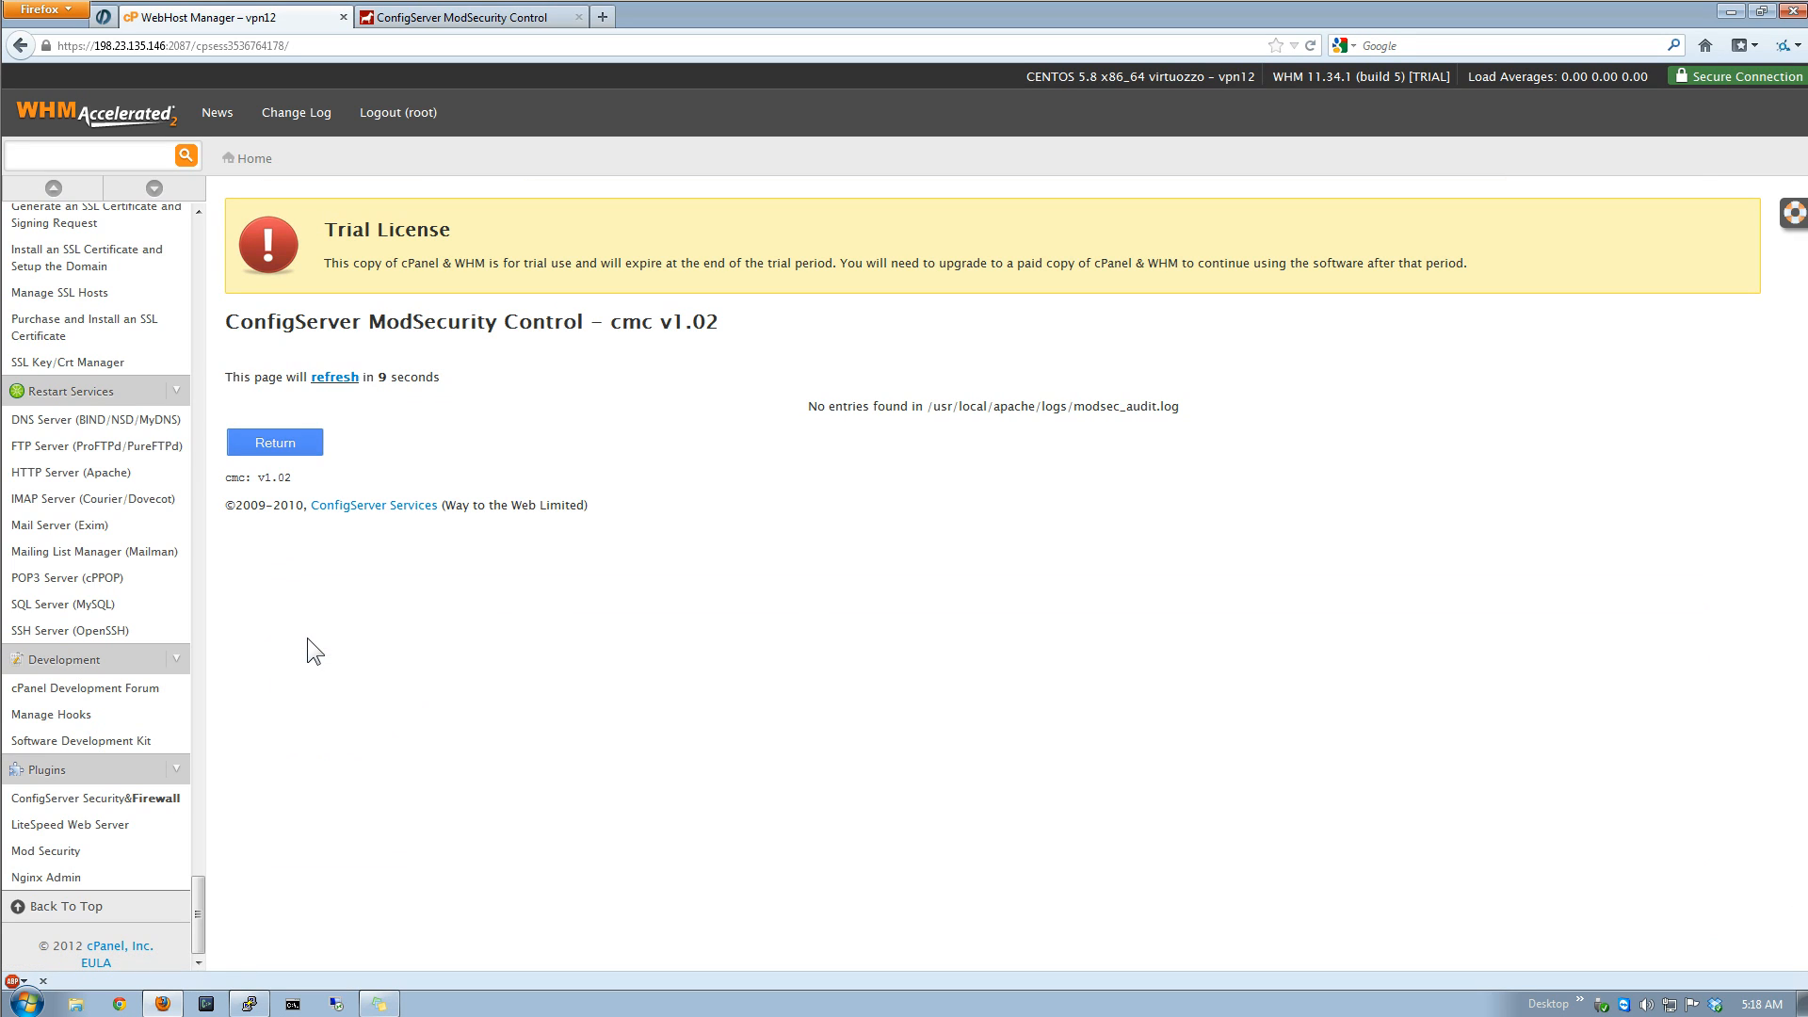
{"action": "mouse_move", "coordinate": [723, 443]}
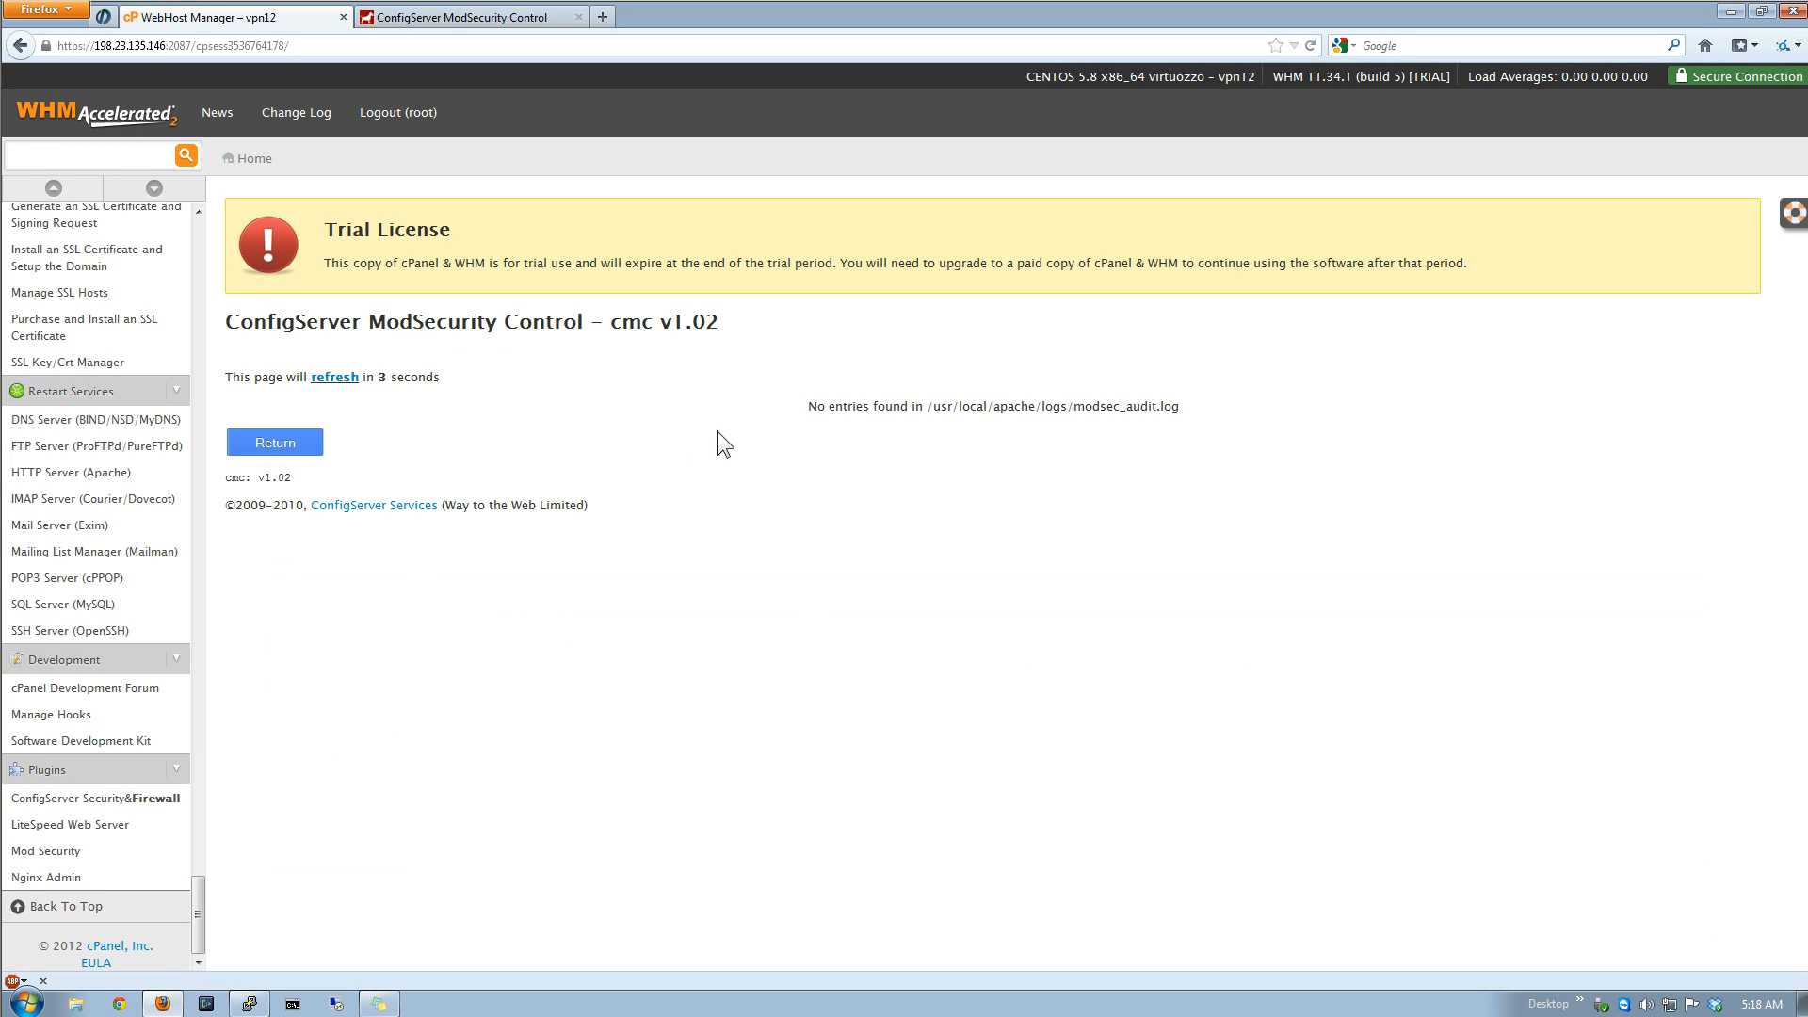
{"action": "mouse_move", "coordinate": [656, 443]}
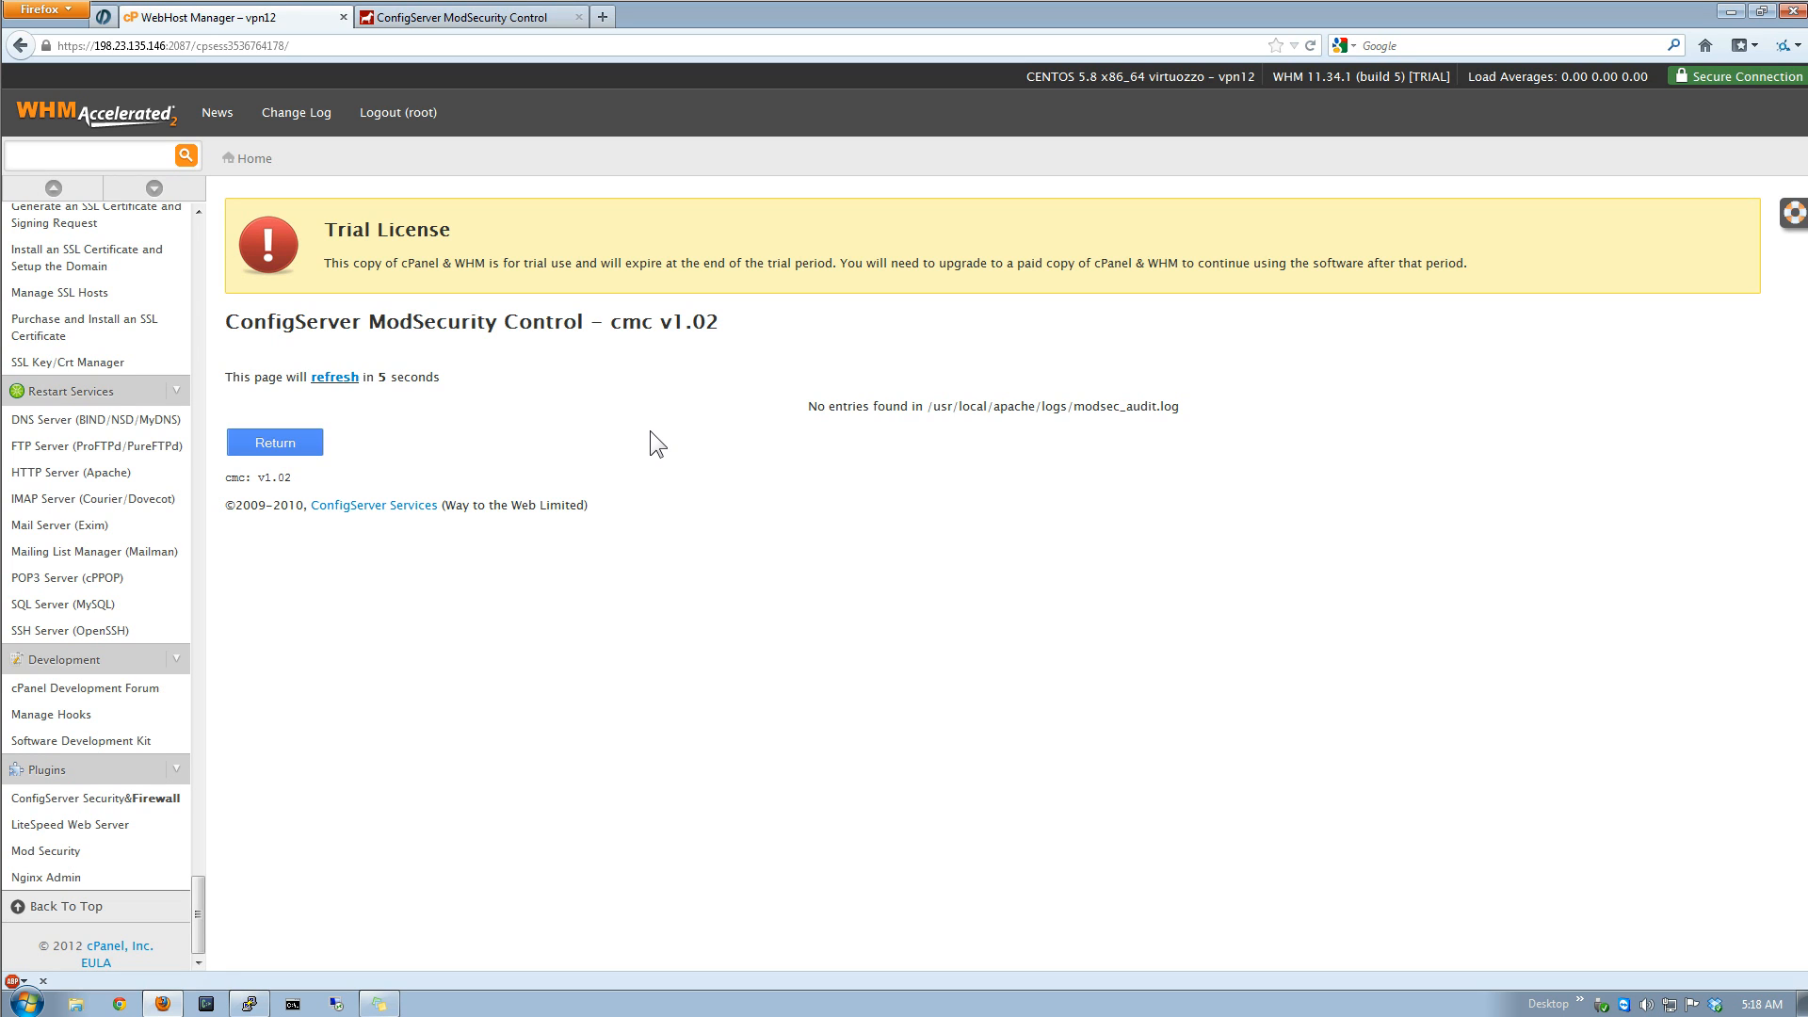
{"action": "mouse_move", "coordinate": [274, 442]}
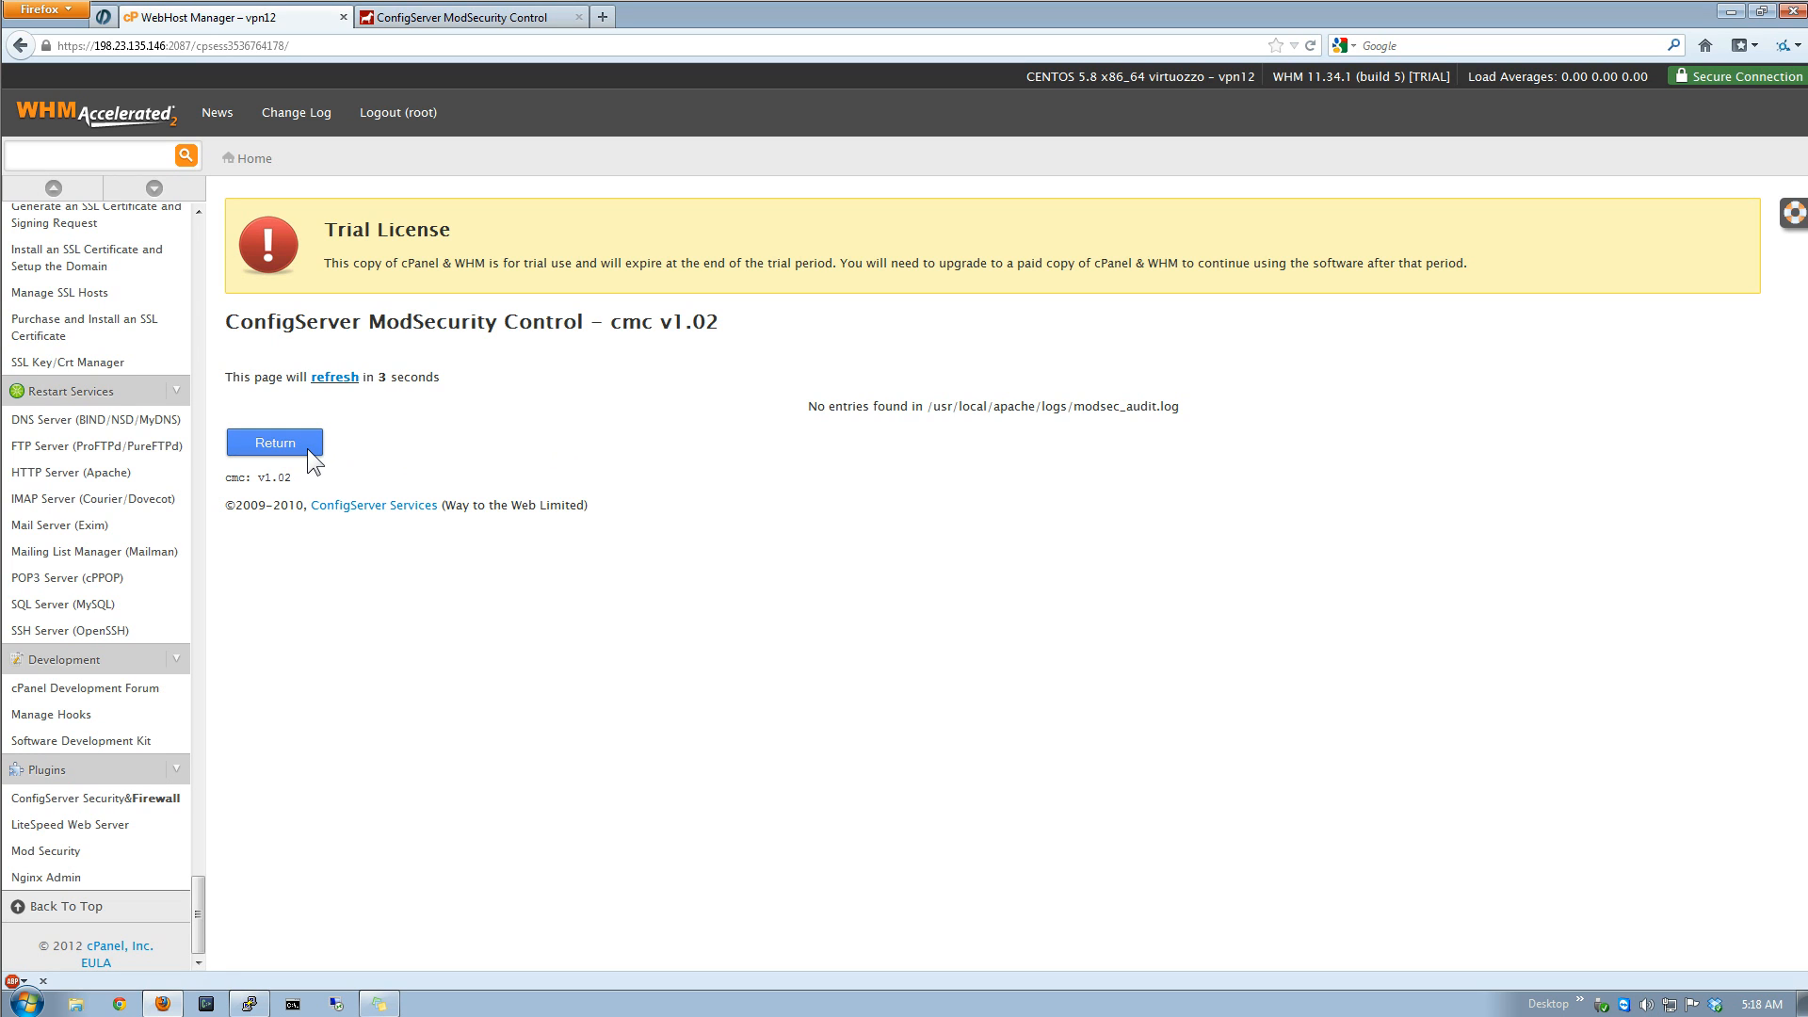
{"action": "left_click", "coordinate": [273, 441]}
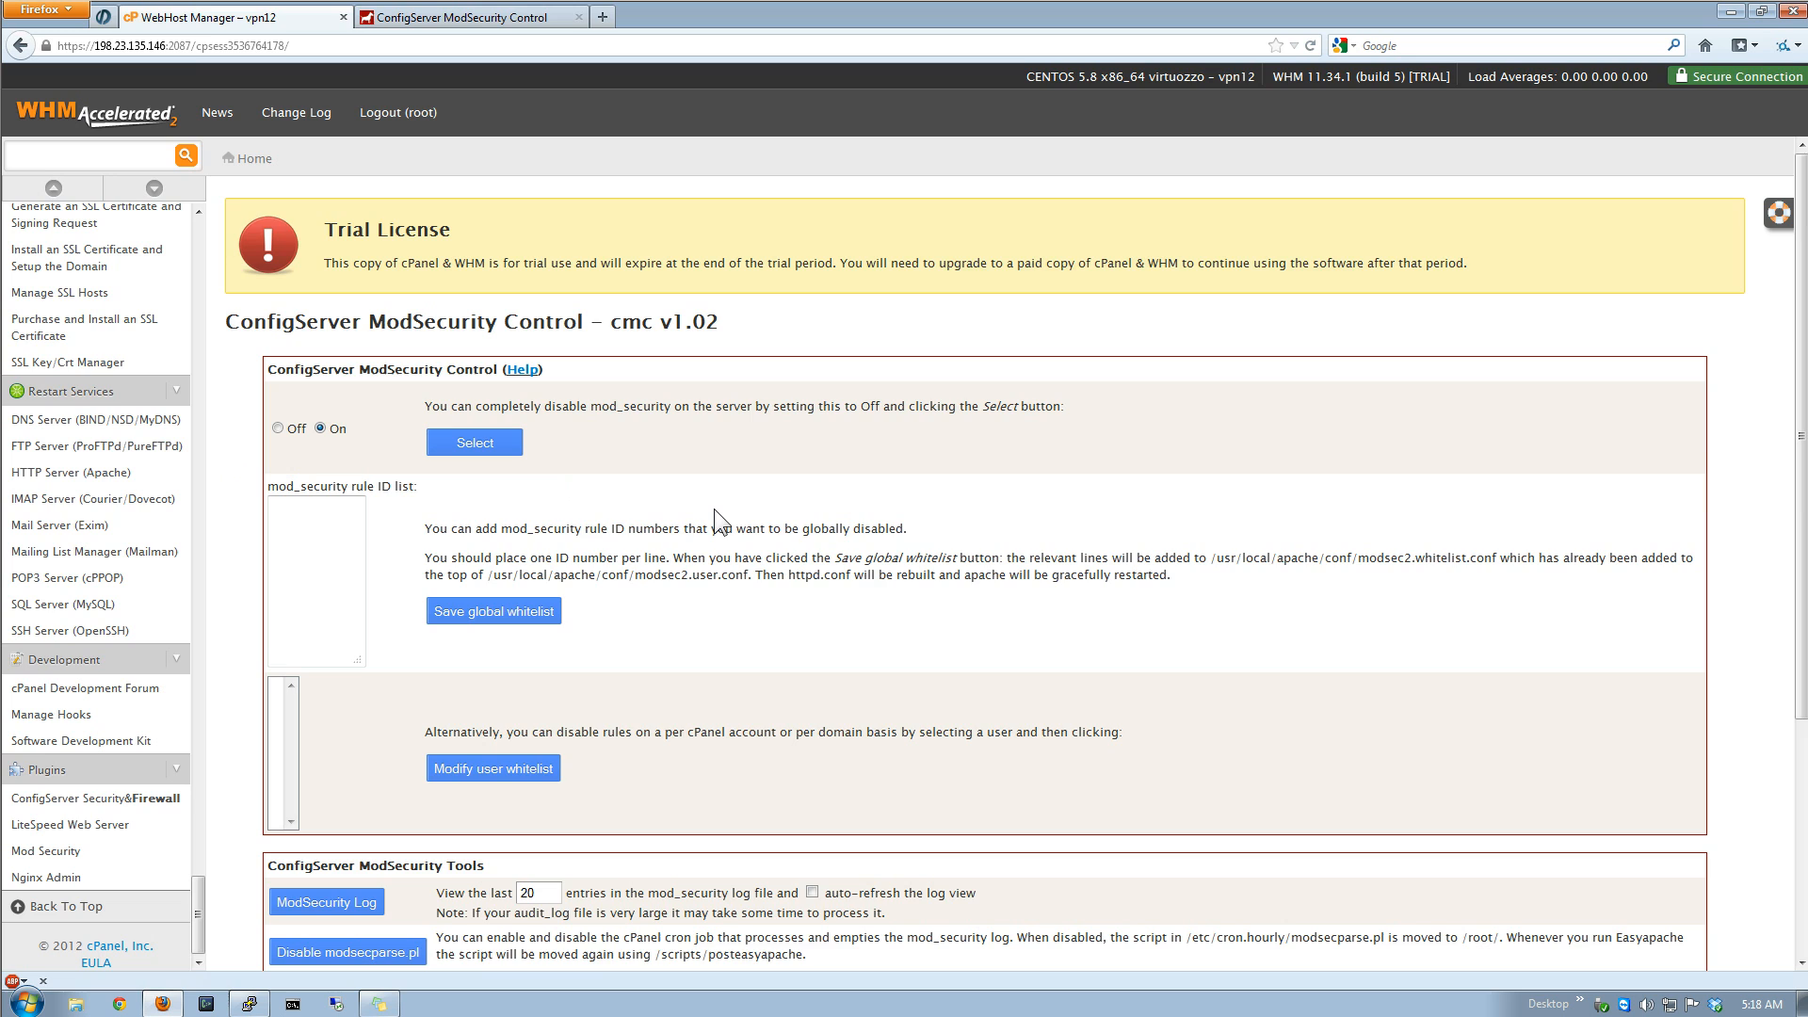
{"action": "scroll", "scroll_direction": "down", "scroll_amount": 3}
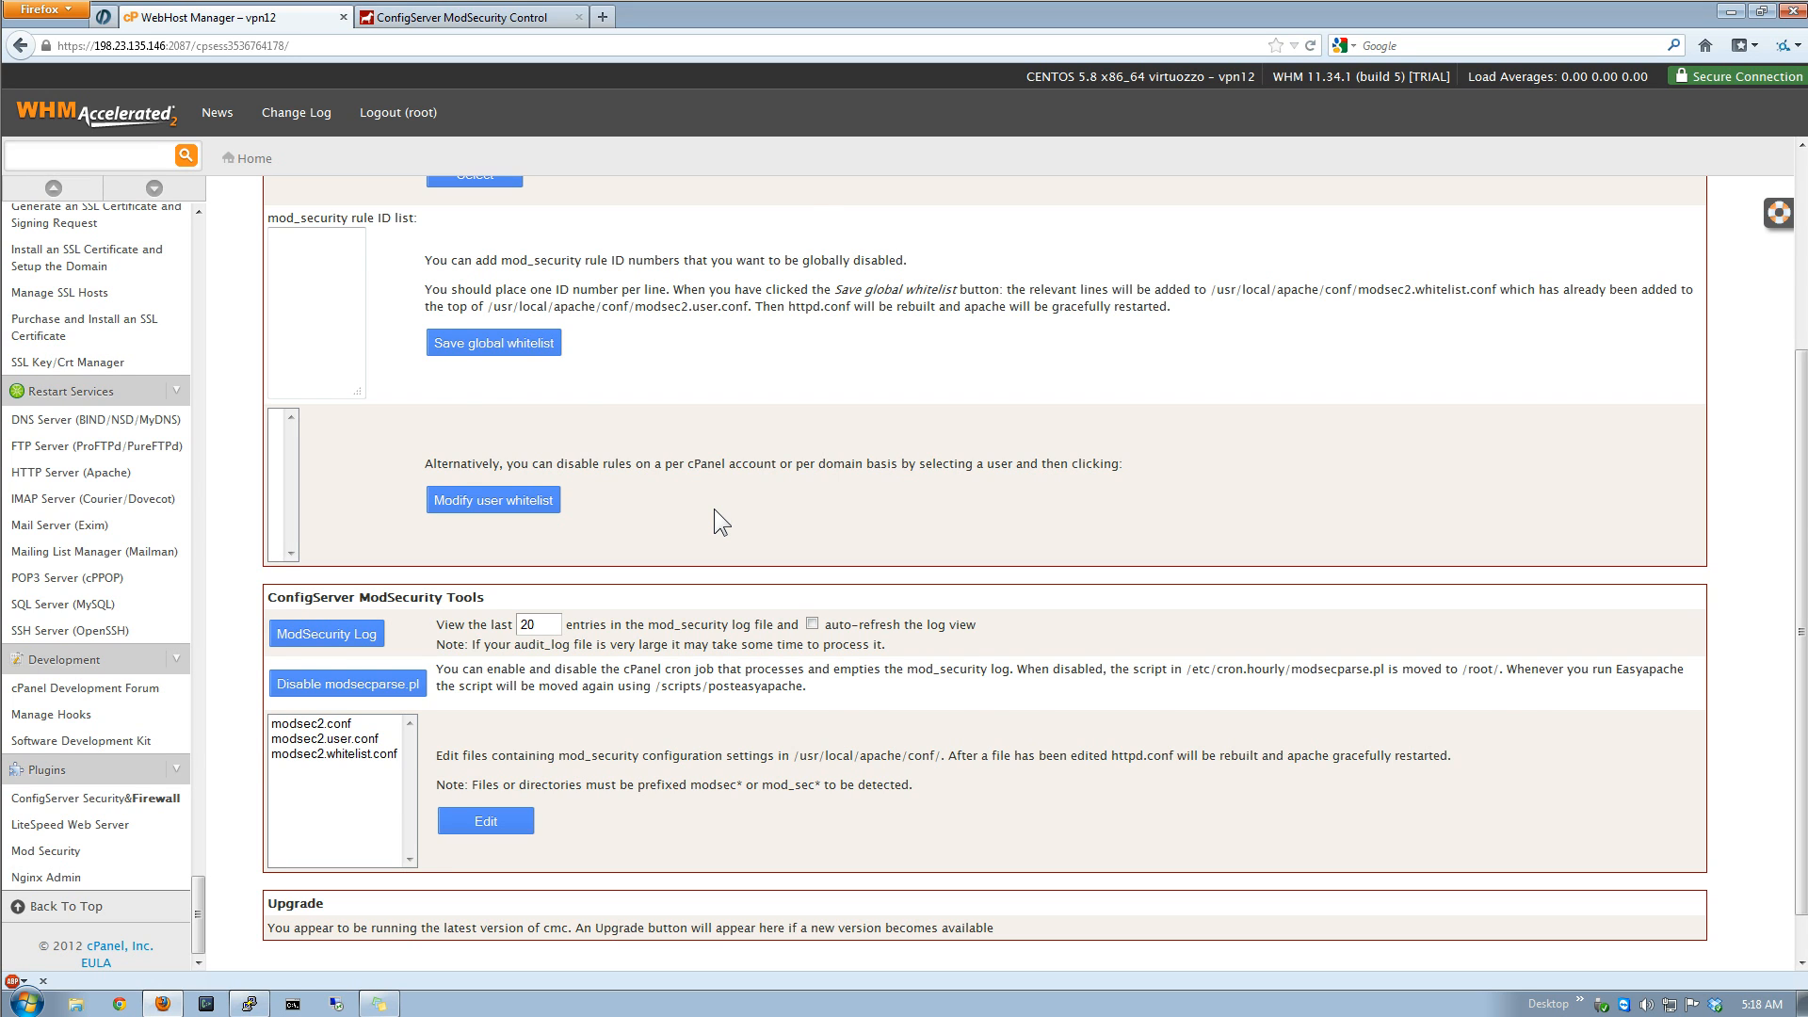
{"action": "scroll", "scroll_direction": "up", "scroll_amount": 3}
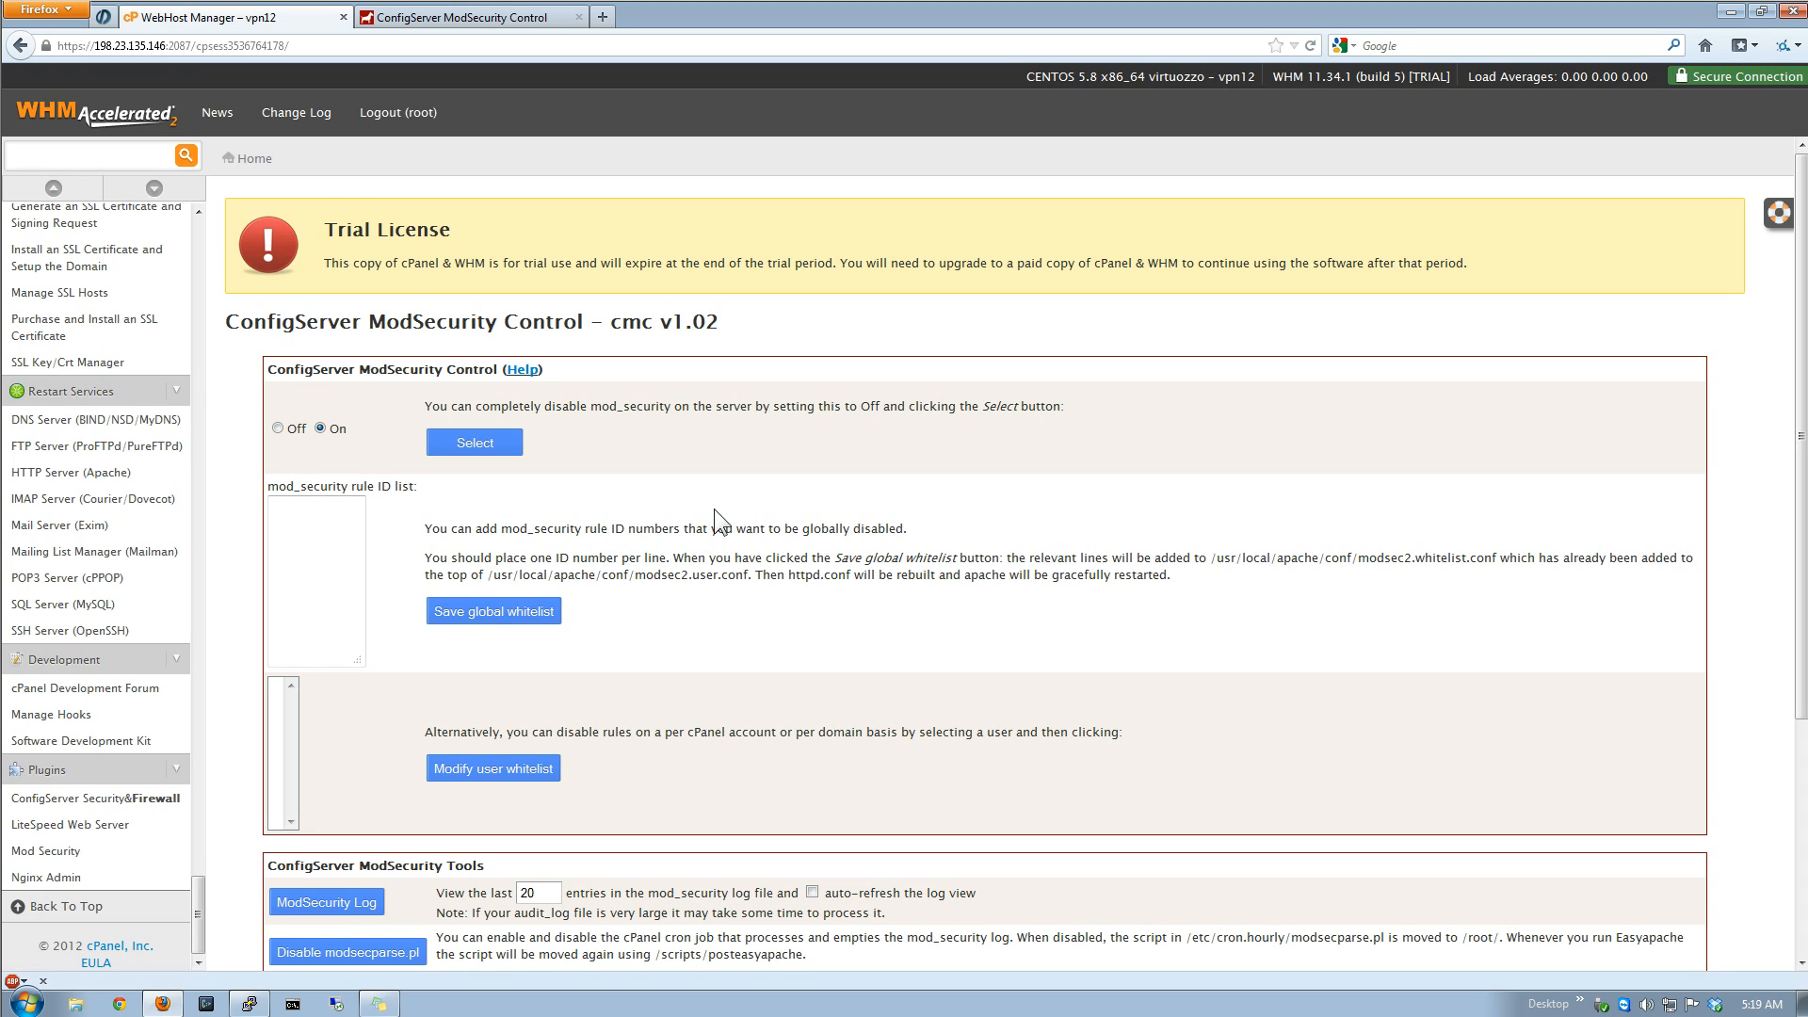
{"action": "scroll", "scroll_direction": "down", "scroll_amount": 3}
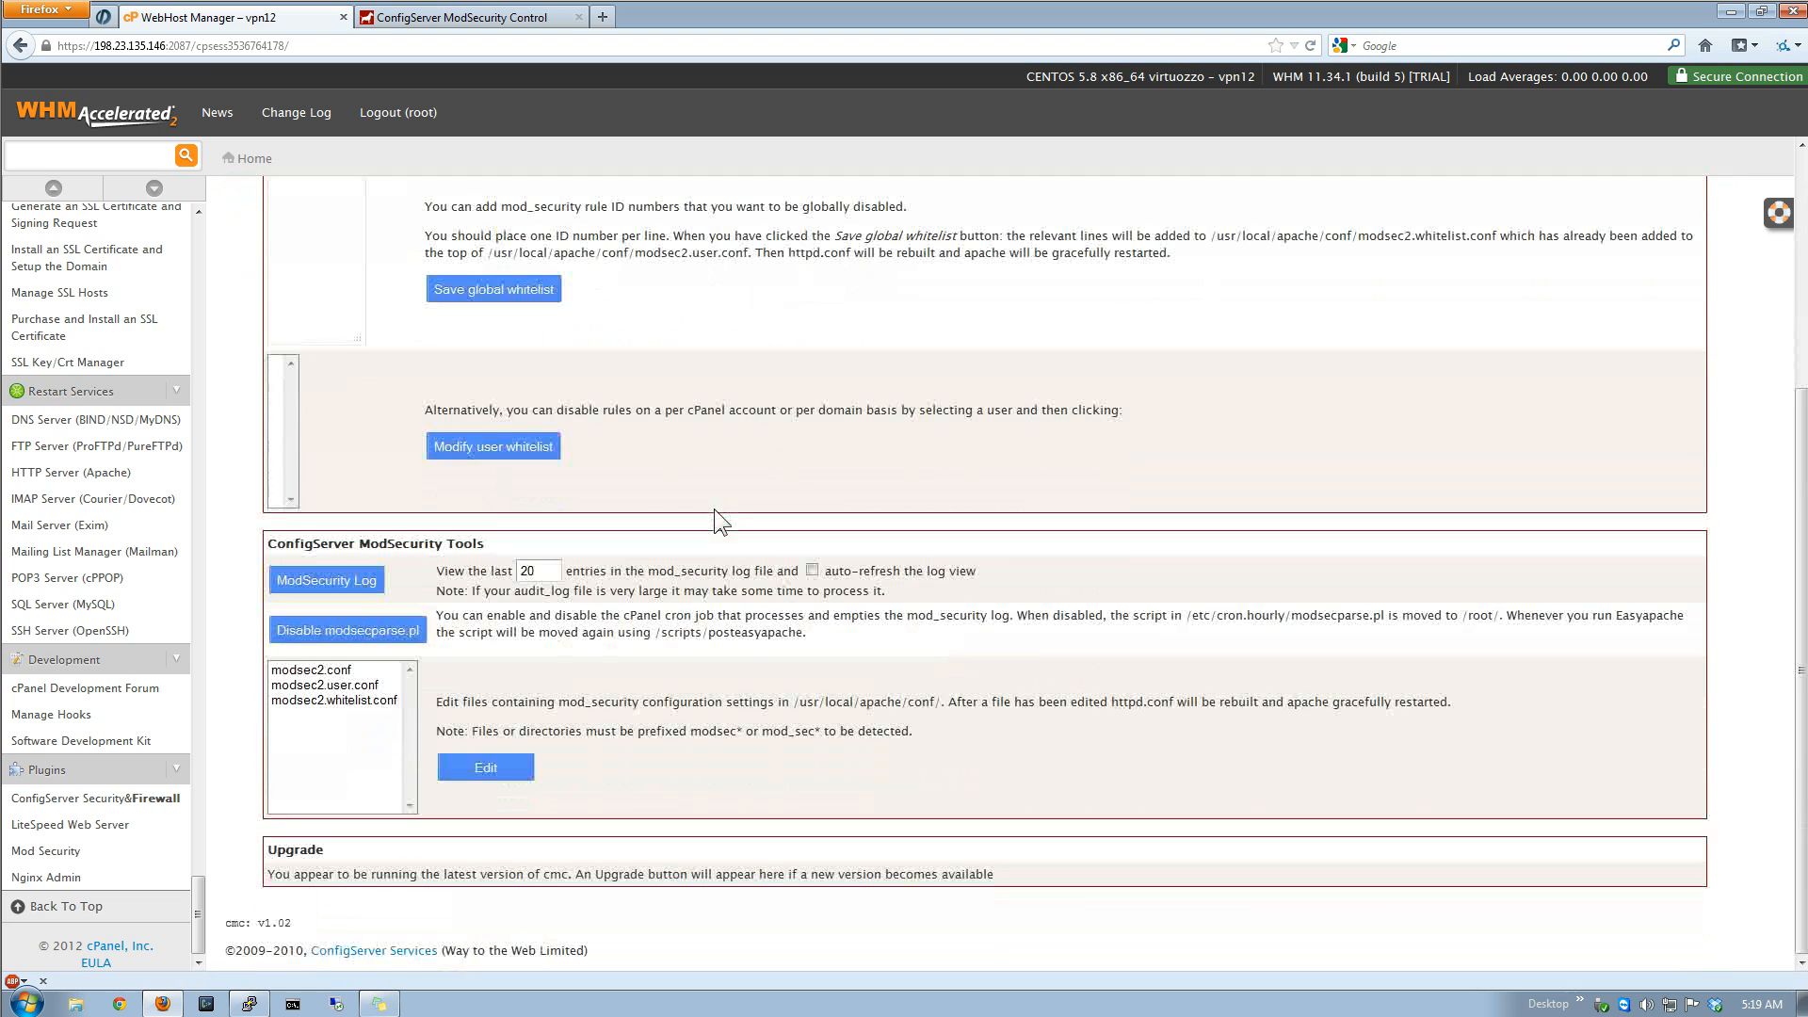
{"action": "scroll", "scroll_direction": "up", "scroll_amount": 3}
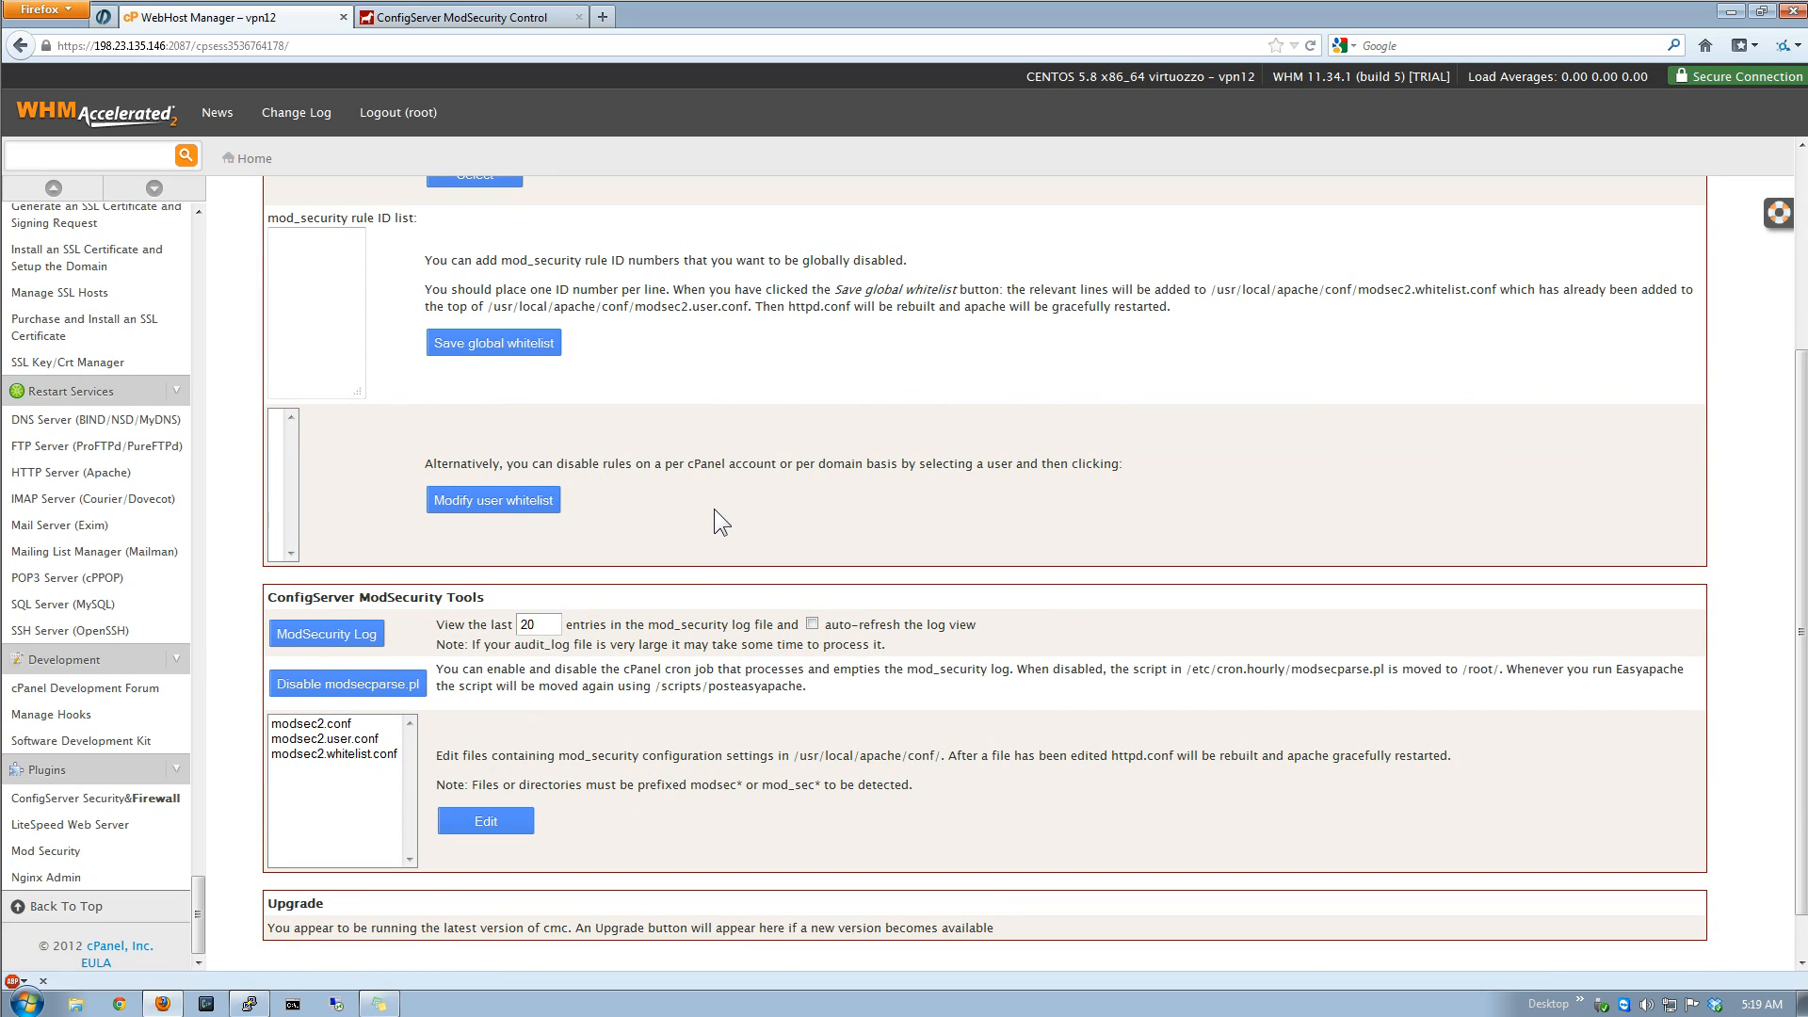
{"action": "mouse_move", "coordinate": [1075, 693]}
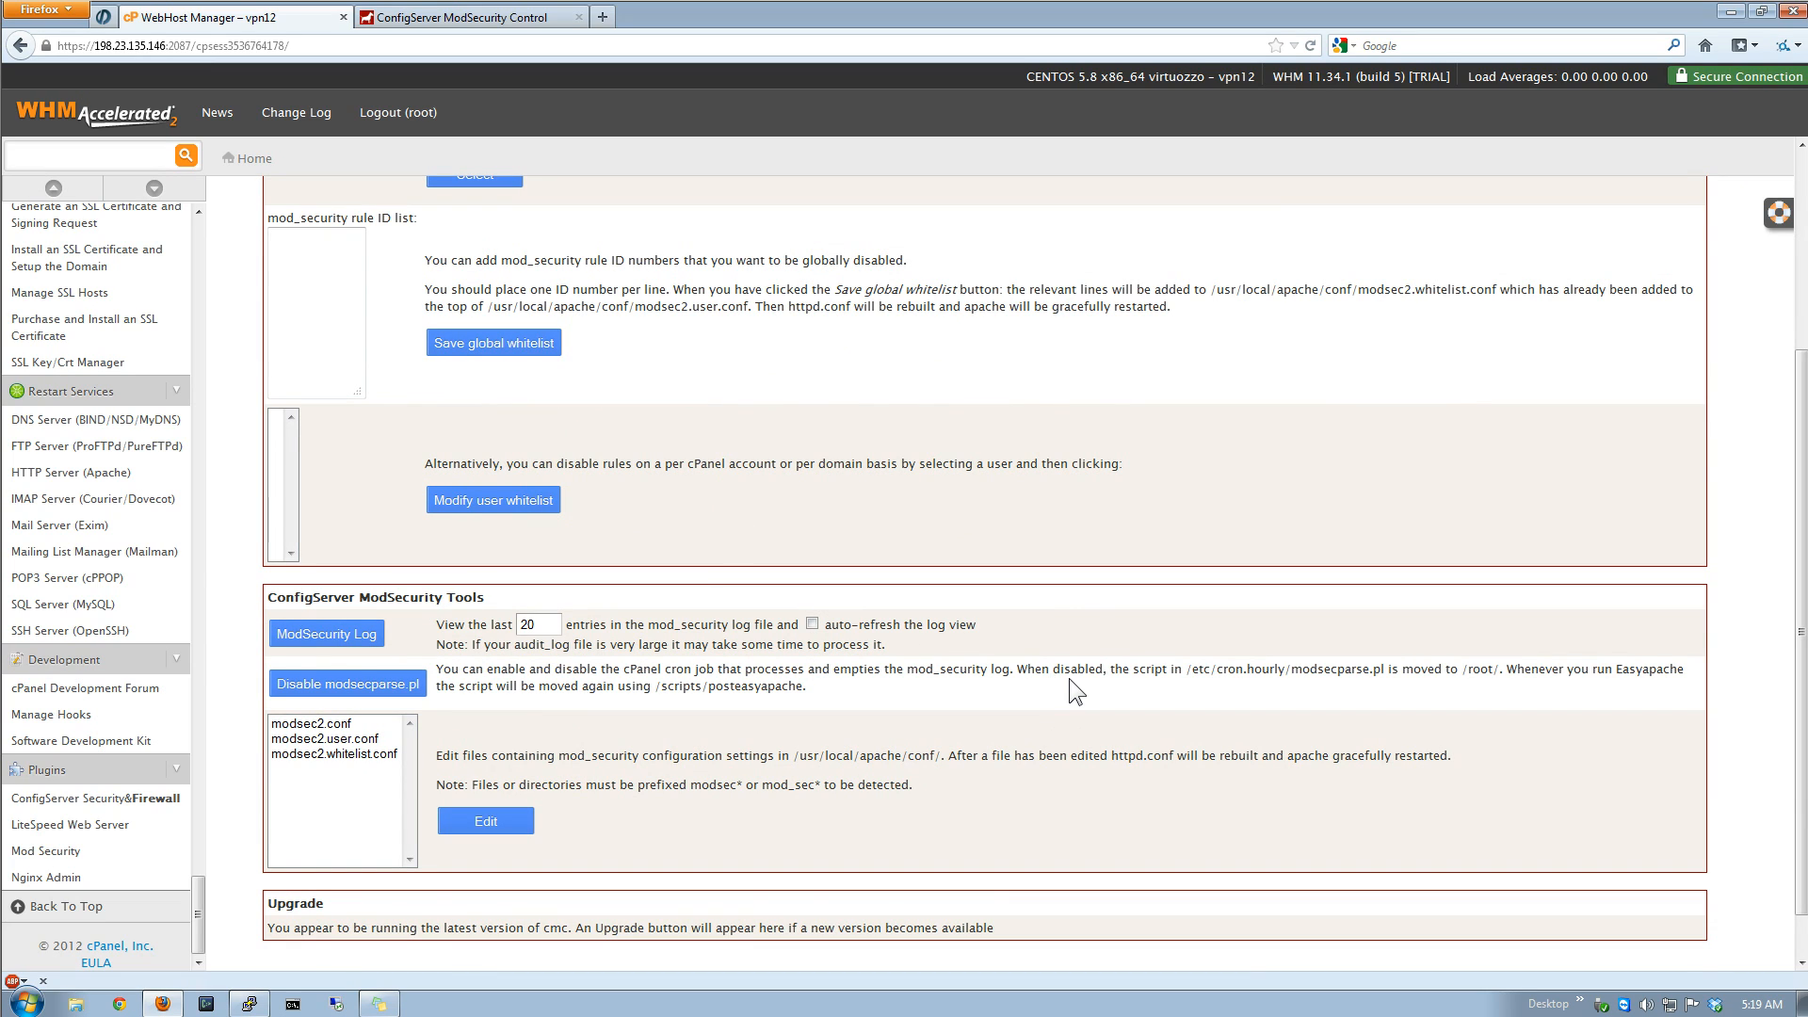